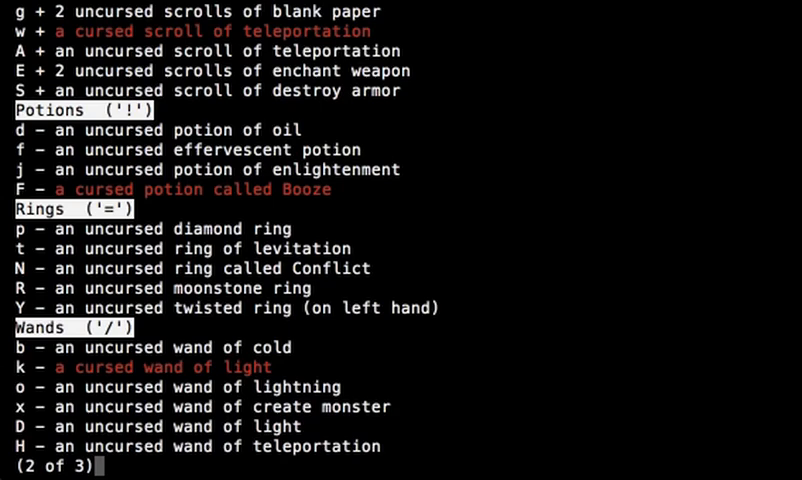
# Page past the inventory listing and leave the bag's 'Take out what?' list.
pyautogui.press('space')
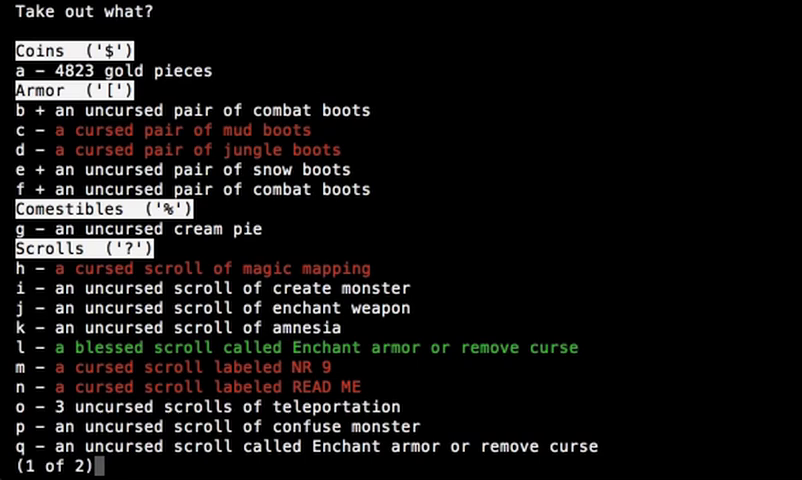
pyautogui.press('Escape')
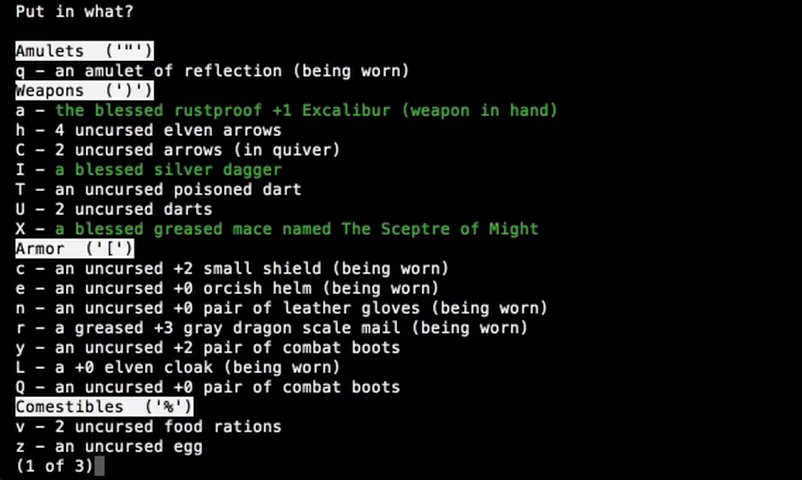
# Advance the 'Put in what?' selection to wrap up the bag menus.
pyautogui.press('space')
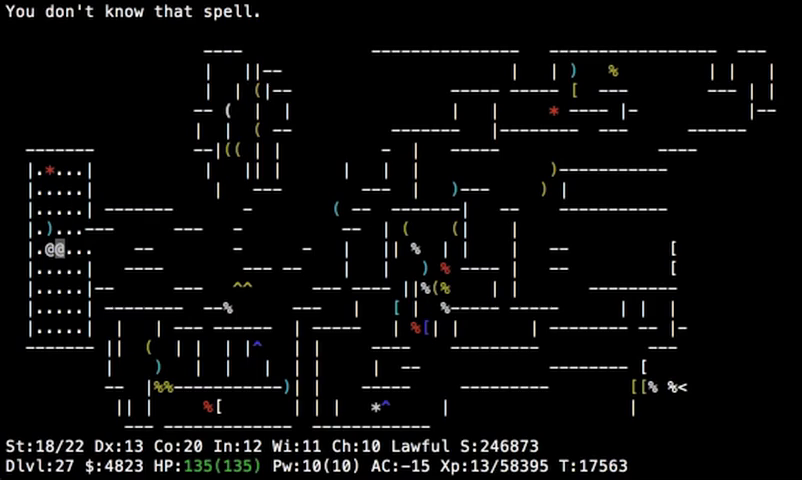
# Check inventory, then select the 4823 gold and scroll of destroy armor to stash.
pyautogui.press('i')
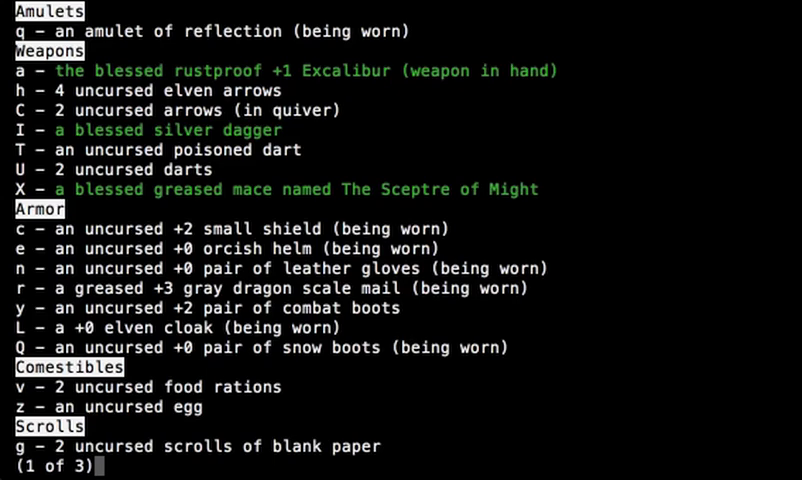
pyautogui.press('Escape')
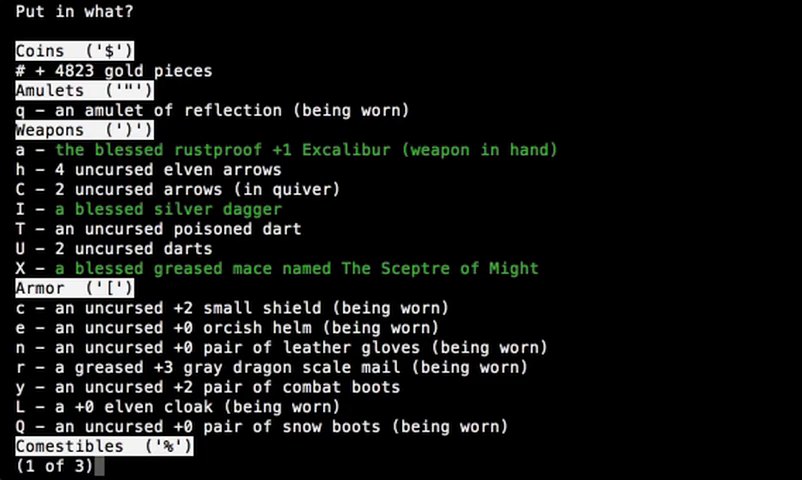
pyautogui.press('space')
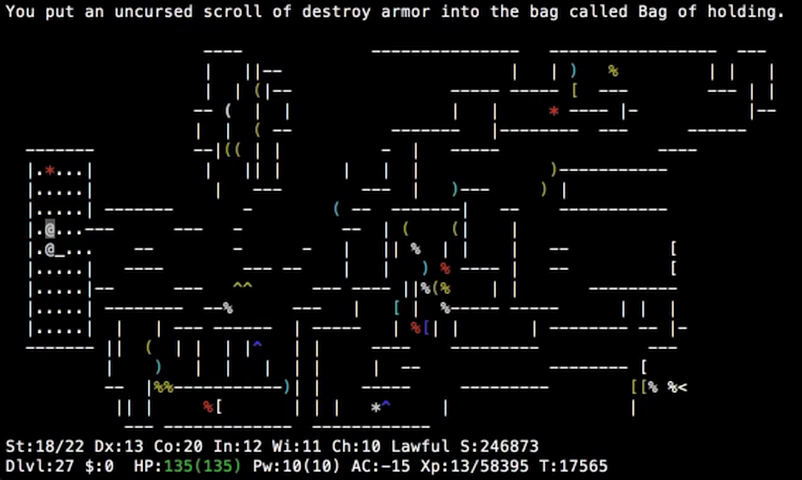
# Check inventory before walking to the crossbow and 8 crossbow bolts pile.
pyautogui.press('i')
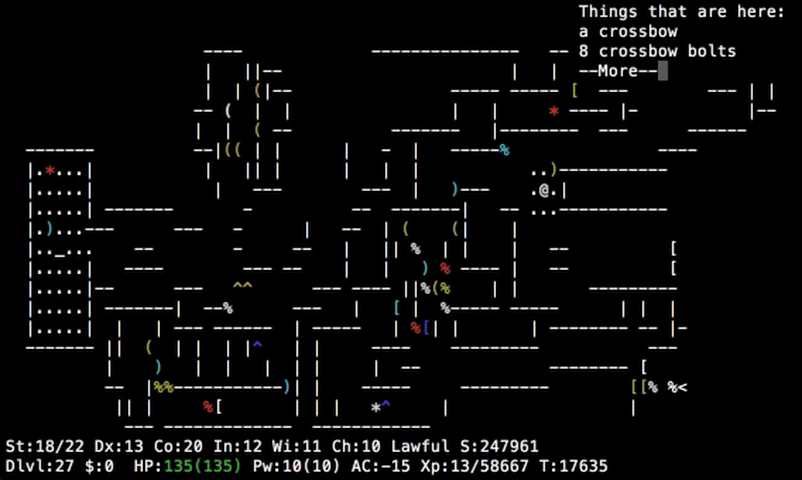
# Dismiss the floor item list and the bag's 'Take out what?' contents.
pyautogui.press('space')
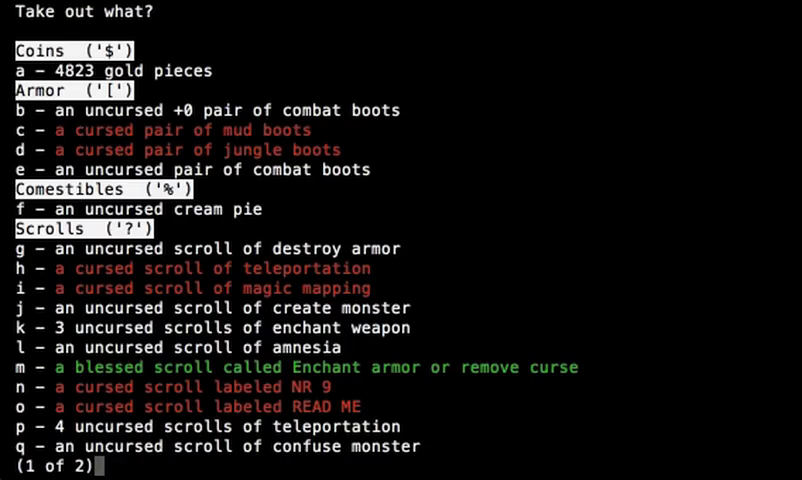
pyautogui.press('Escape')
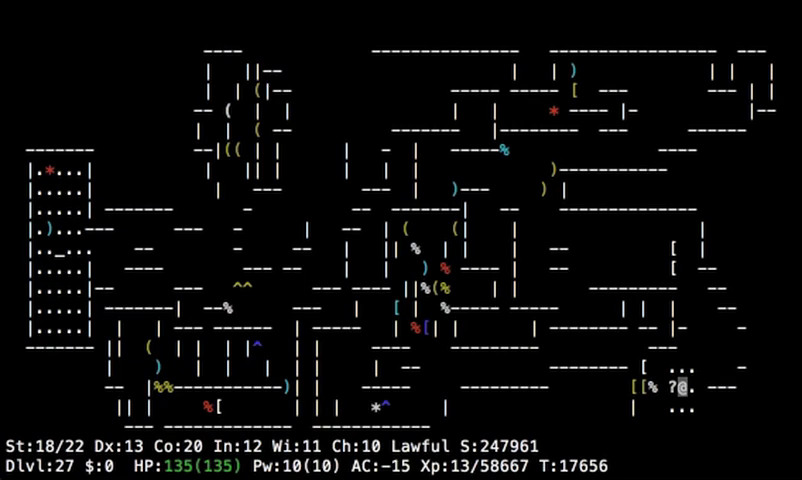
# Go up the staircase to Dlvl 26 and head right toward the storerooms.
pyautogui.press('<')
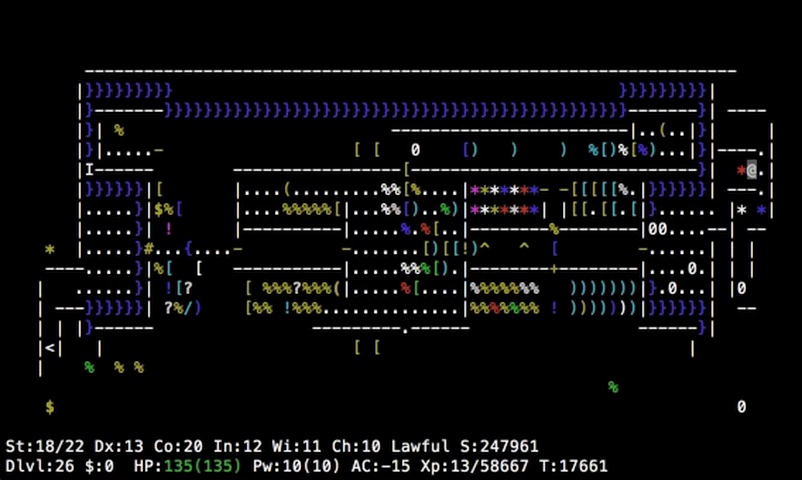
pyautogui.press('l')
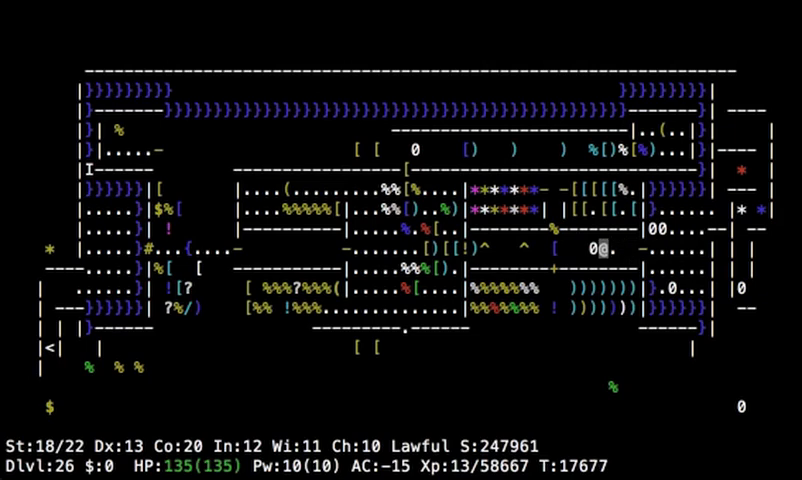
# Step left and confirm stashing the leather gloves in the bag.
pyautogui.press('h')
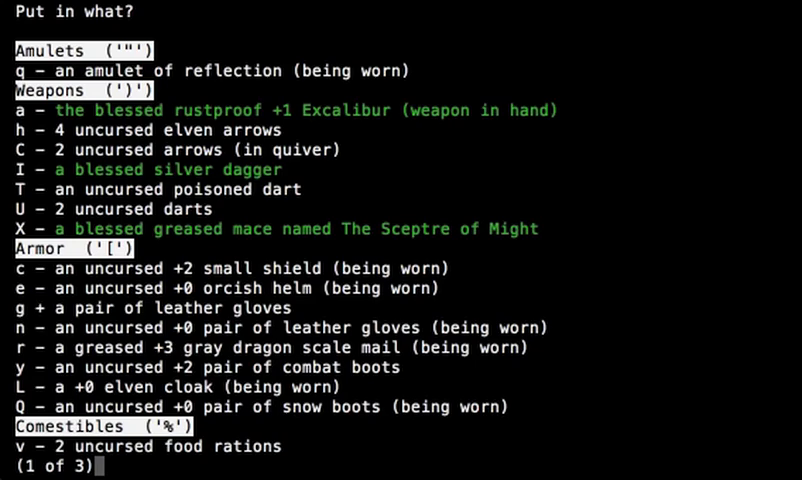
pyautogui.press('Escape')
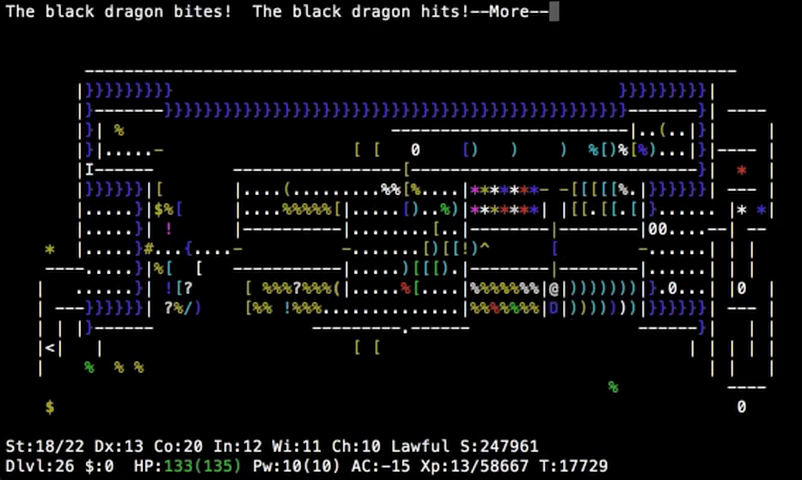
# Dismiss the black dragon attack messages and pick up the potion of healing.
pyautogui.press('space')
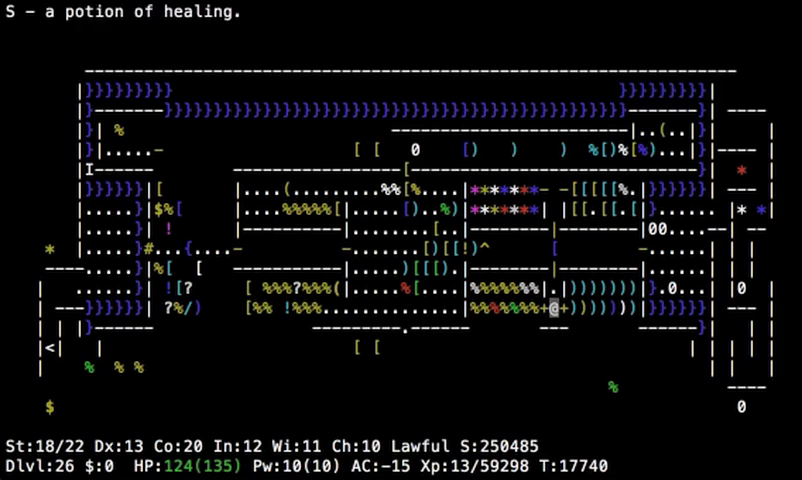
pyautogui.press('q')
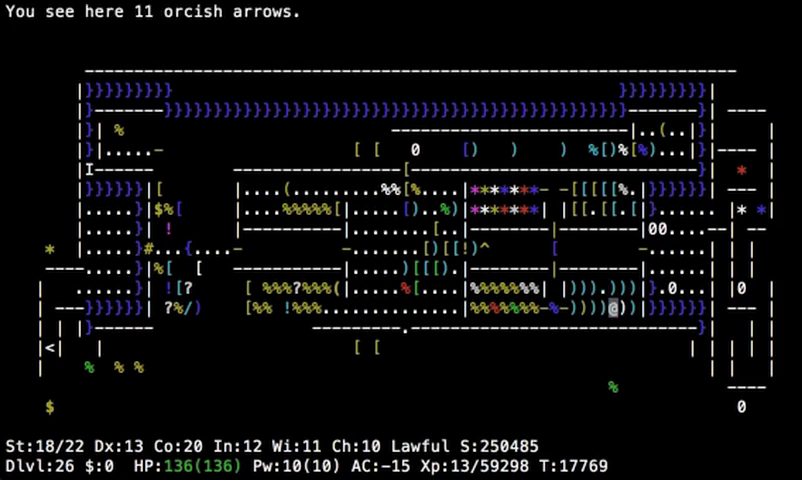
# Walk right onto the pile of maces, halberds and banded mail.
pyautogui.press('l')
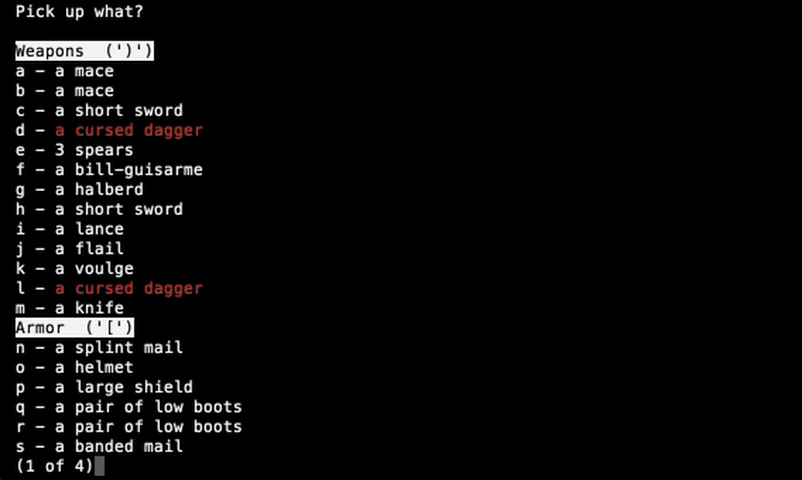
# Page through the pile and pick up the wands of striking and magic missile.
pyautogui.press('space')
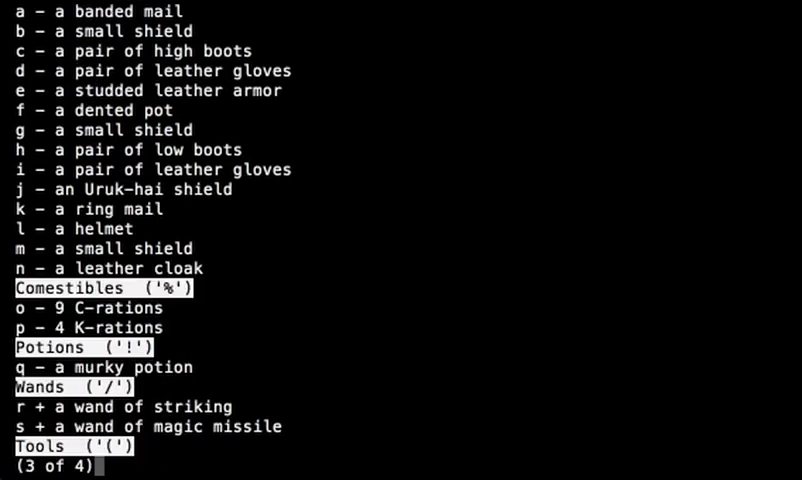
pyautogui.press('space')
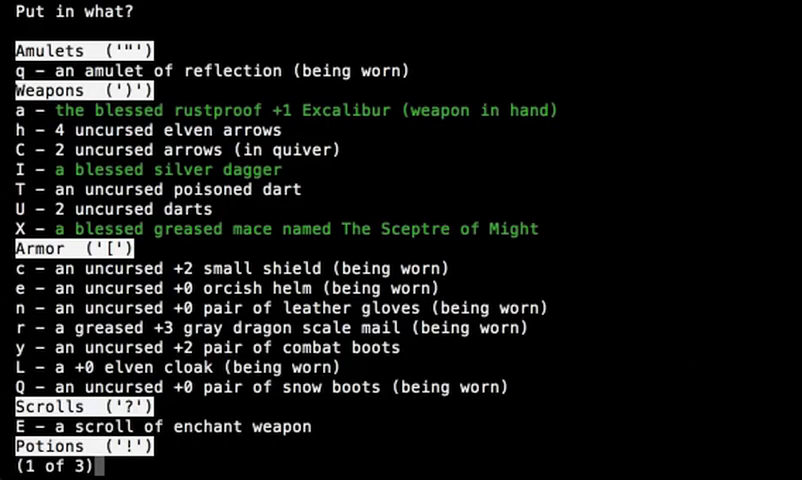
# Mark the enchant weapon scroll and several potions for the bag, then step onto the pile.
pyautogui.press('space')
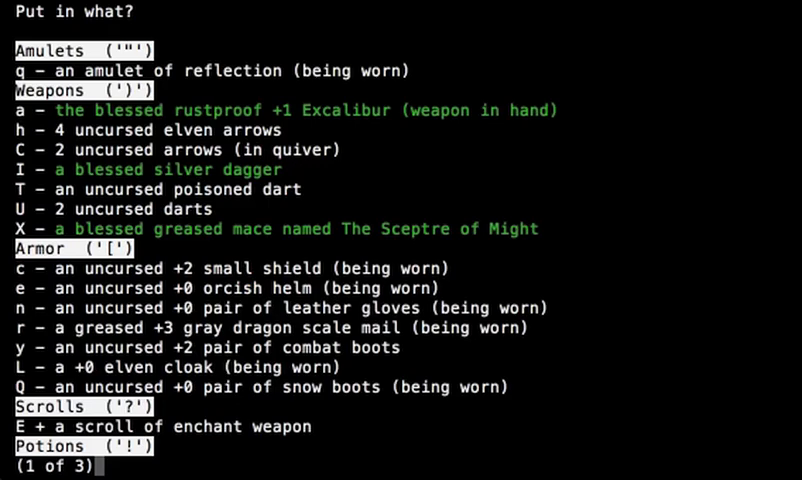
pyautogui.press('space')
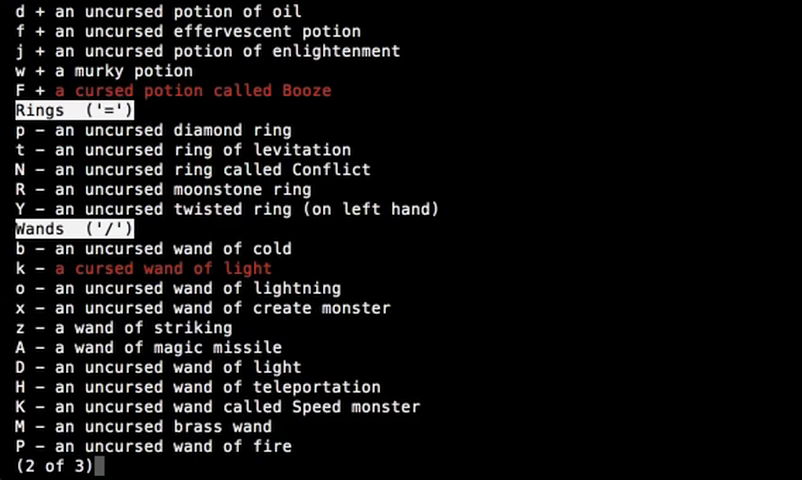
pyautogui.press('space')
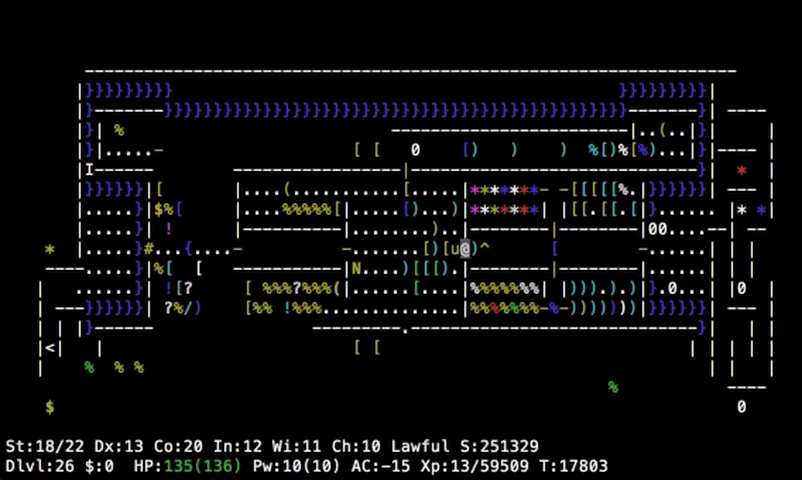
pyautogui.press('i')
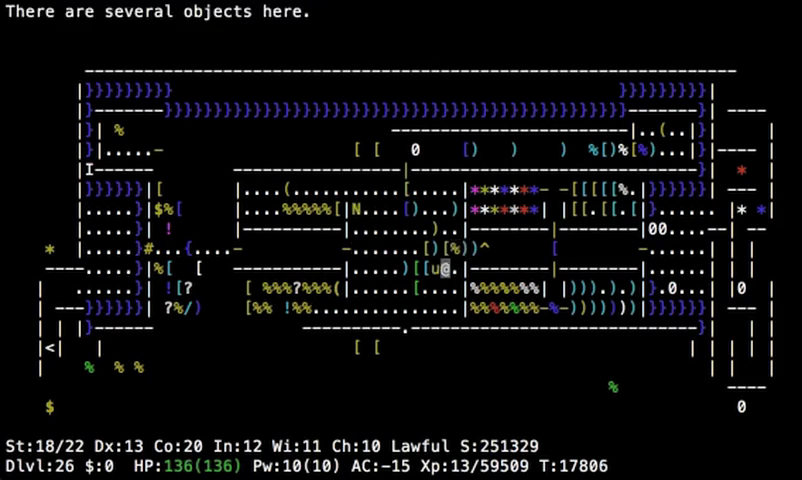
# Move past the pet to the western large box and get past the blue gas message.
pyautogui.press('k')
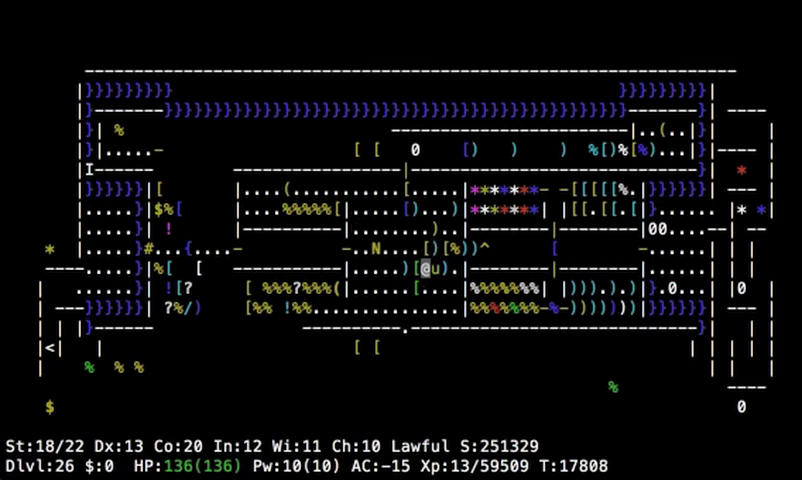
pyautogui.press(',')
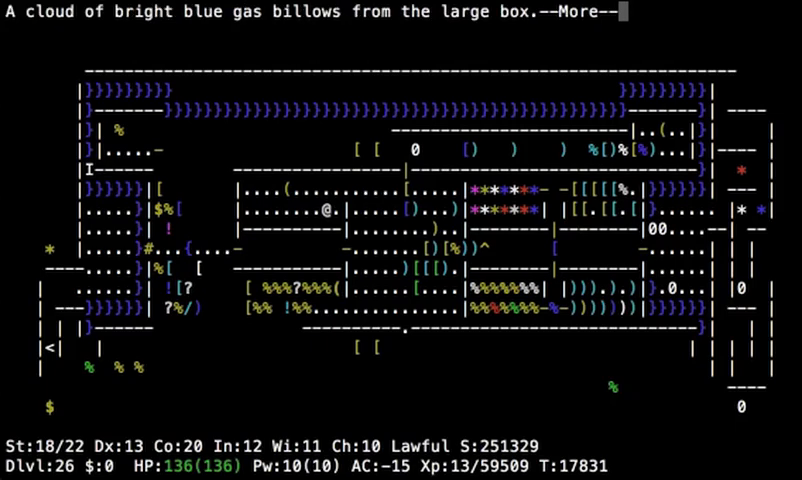
pyautogui.press('space')
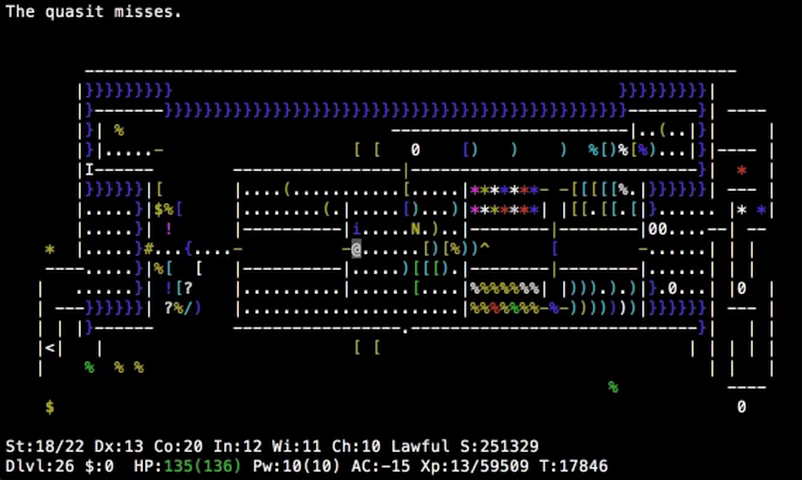
# Attack the quasit, explore toward the fountain and southern rooms, then return to the pile.
pyautogui.press('h')
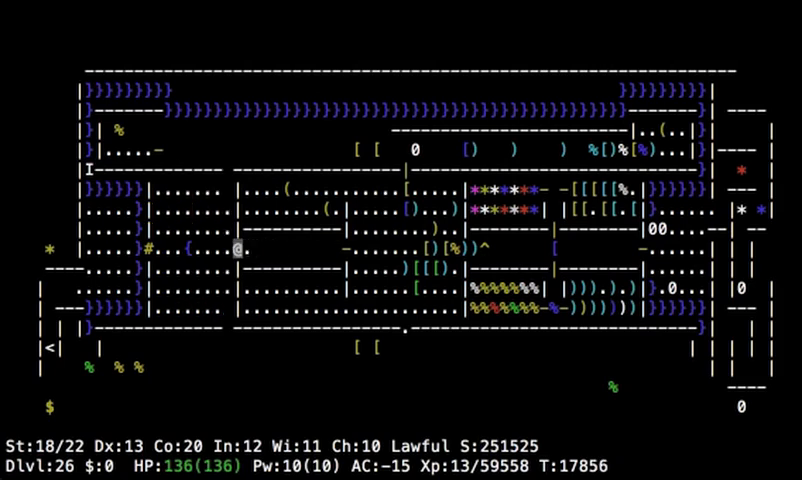
pyautogui.press('h')
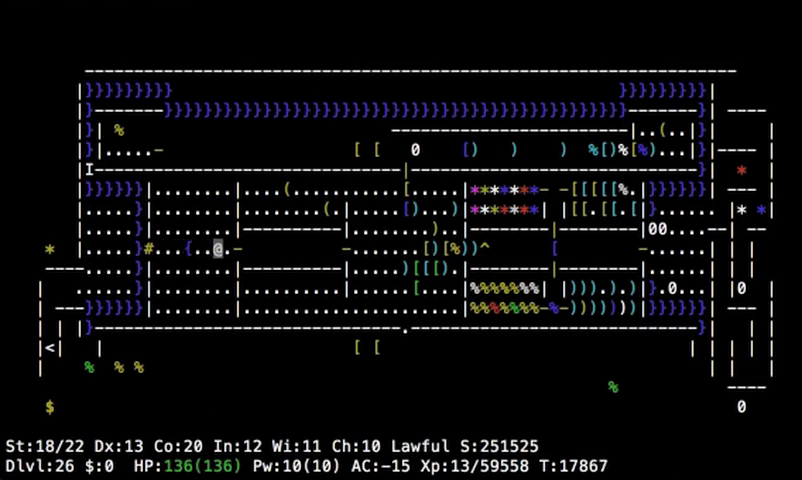
pyautogui.press('l')
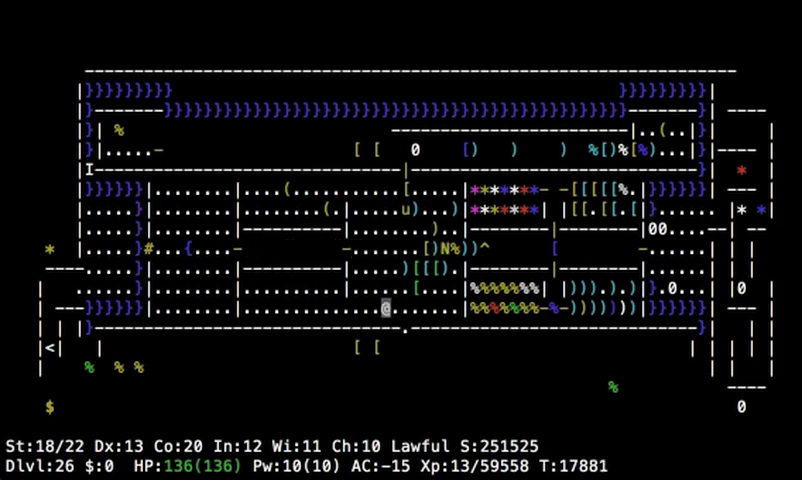
pyautogui.press('down')
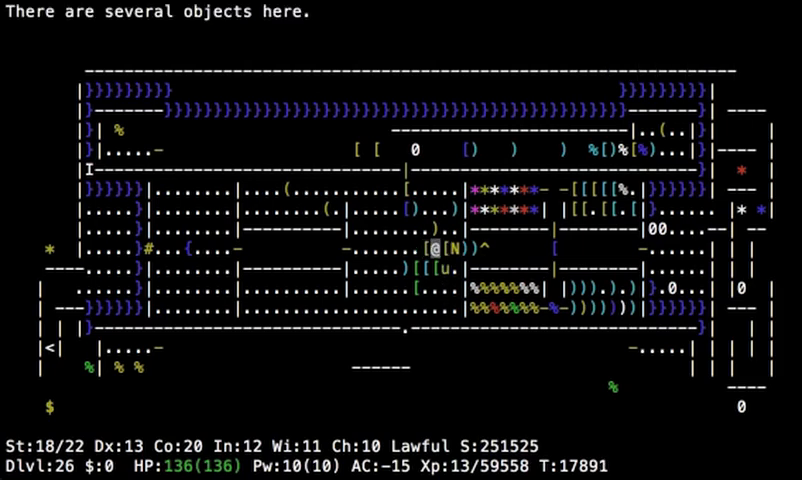
# Descend to dungeon level 27 and collect the 93 gold pieces.
pyautogui.press('h')
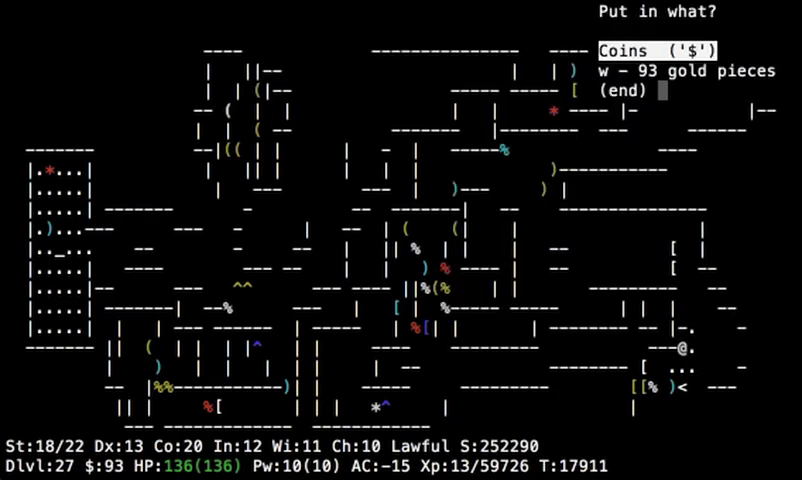
# Cancel putting the 93 gold in and list the bag's gold, weapons, armor, food and scrolls.
pyautogui.press('w')
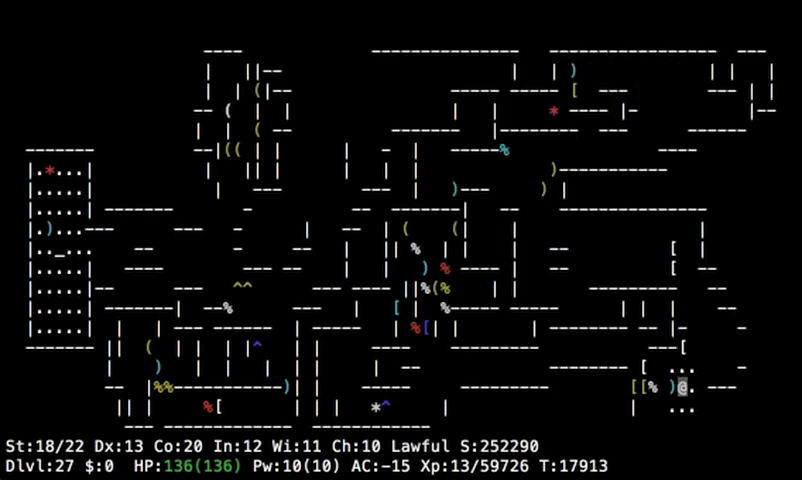
pyautogui.press('<')
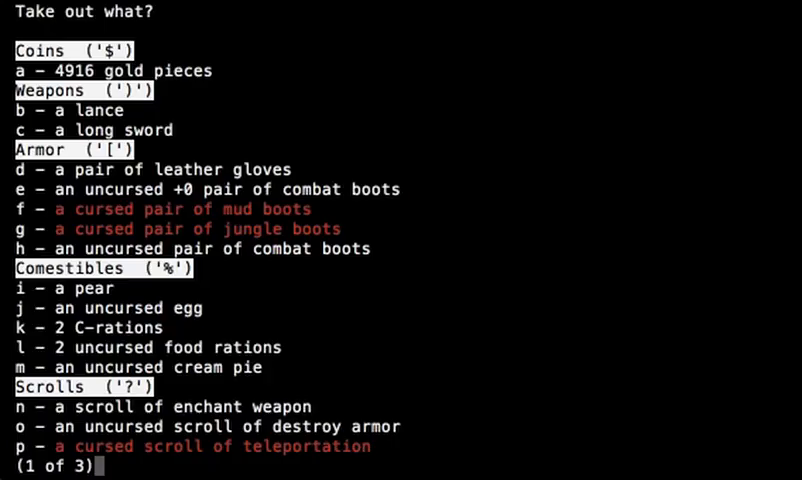
# Take the ring of levitation from the bag and start floating on level 26.
pyautogui.press('space')
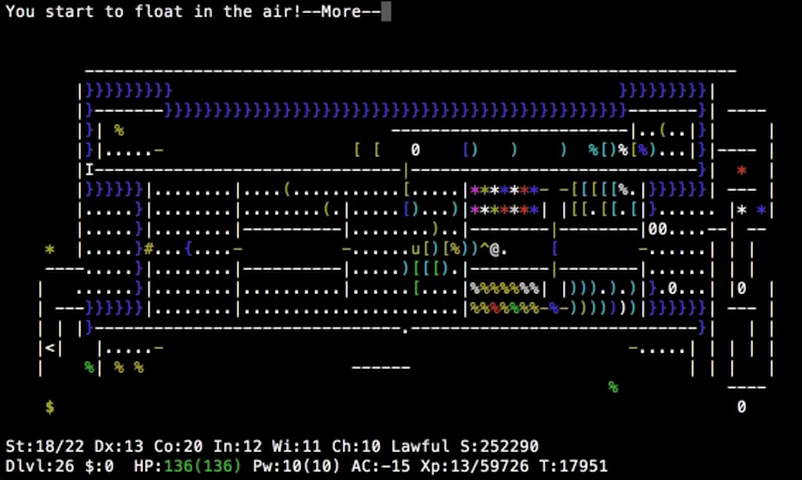
# Float west across the water to the far western edge and read the smudged engraving.
pyautogui.press('space')
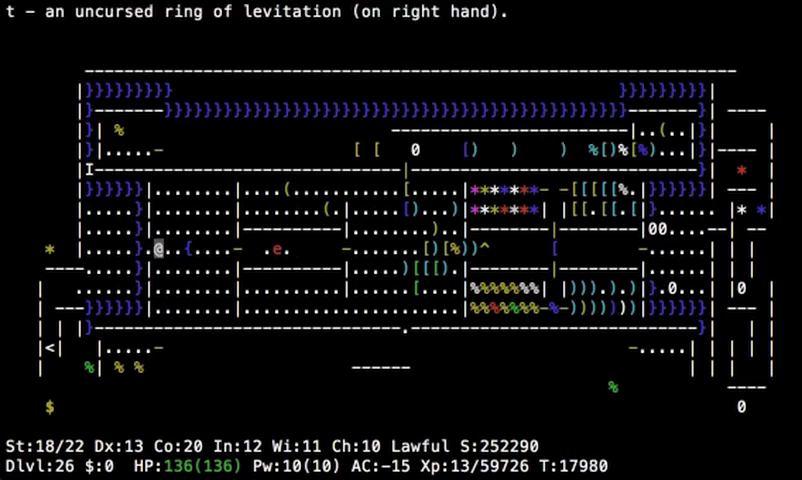
pyautogui.press('x')
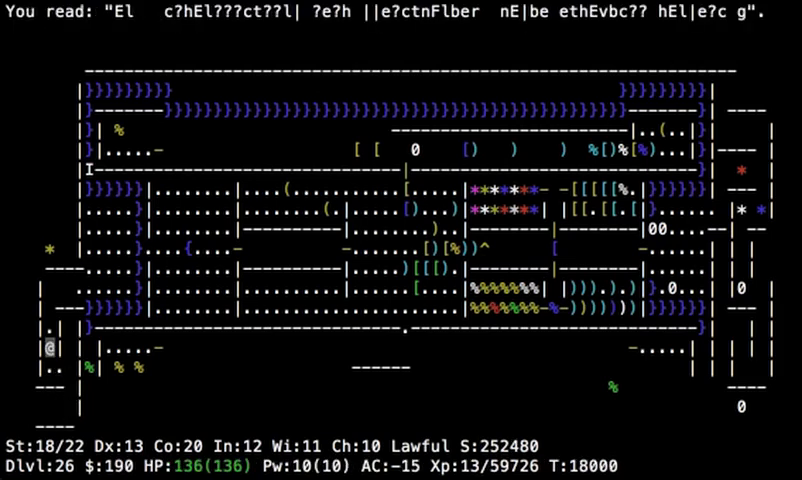
# Climb the up staircase to dungeon level 25 and take off the blindfold.
pyautogui.press('<')
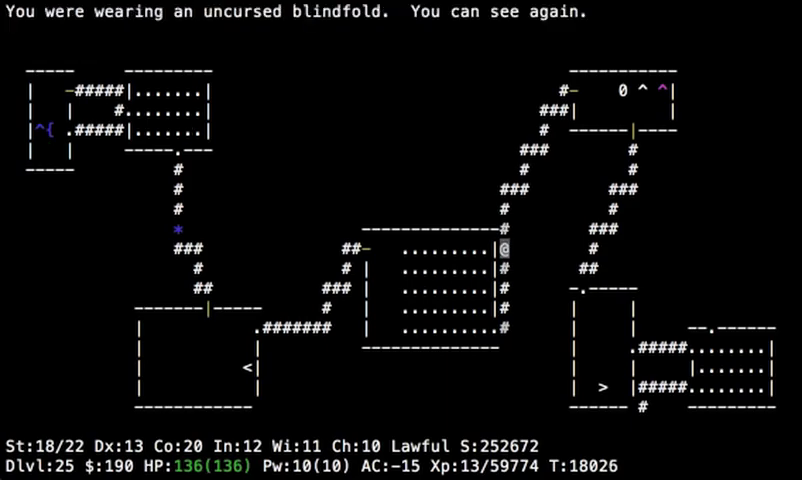
# Follow the corridors west to level 25's northwest room and wear the blindfold.
pyautogui.press('i')
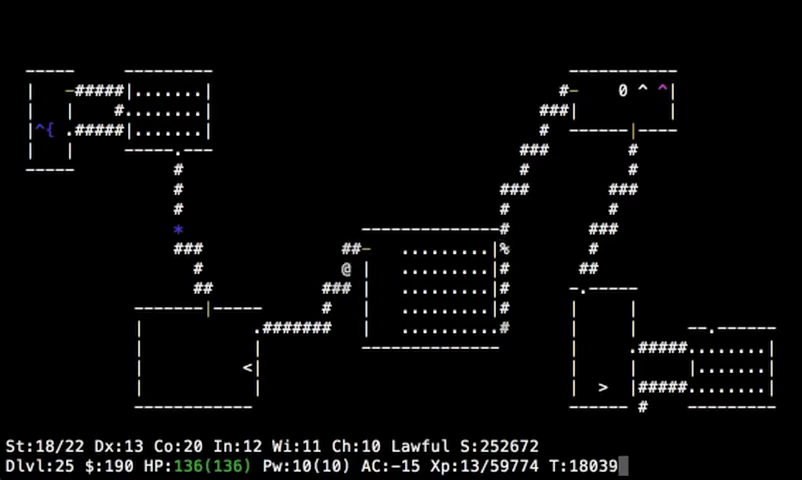
pyautogui.press('i')
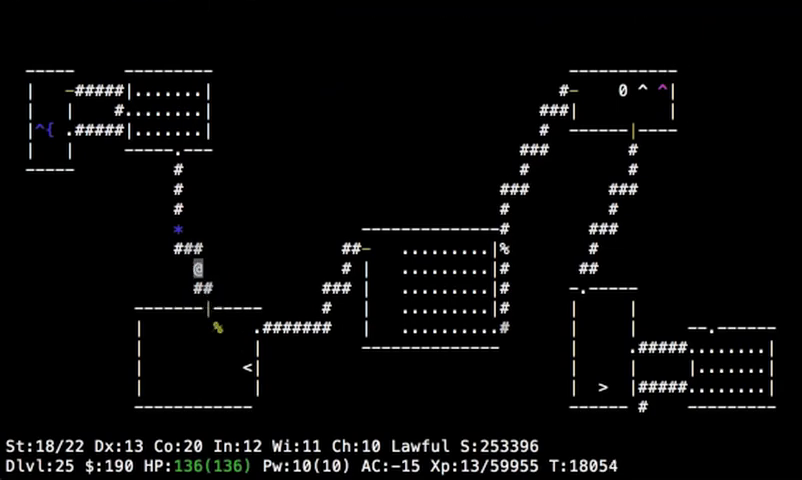
pyautogui.press('k')
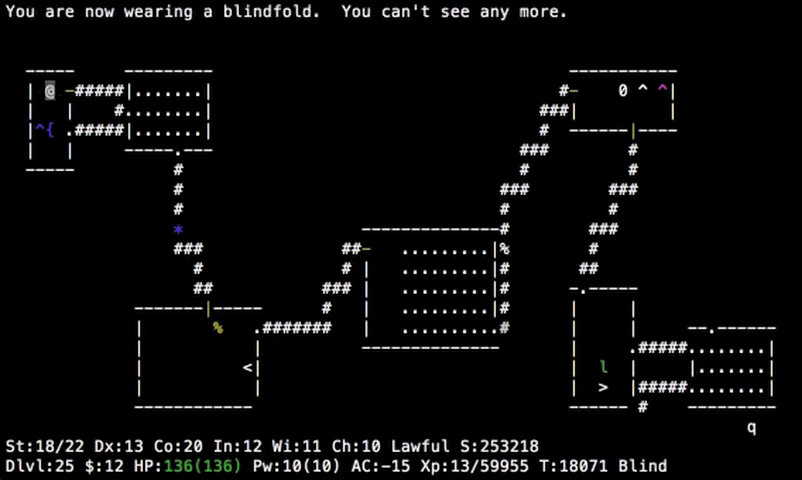
pyautogui.press('l')
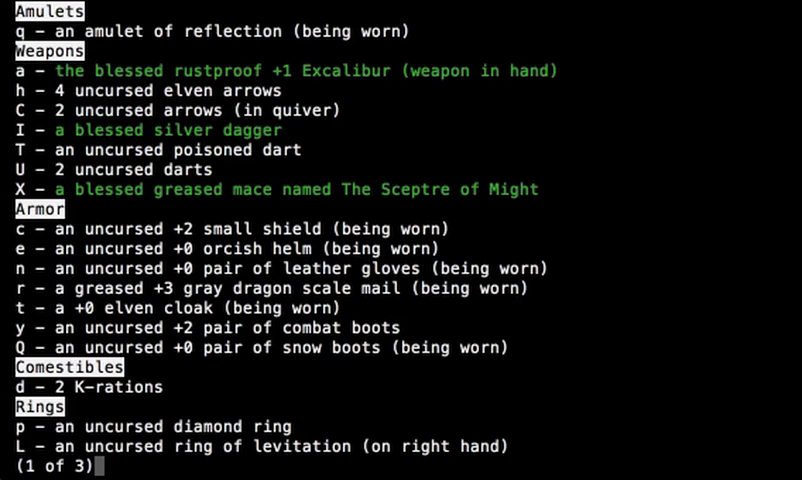
# Page through and dismiss the inventory, finishing the owlbear corpse meal.
pyautogui.press('space')
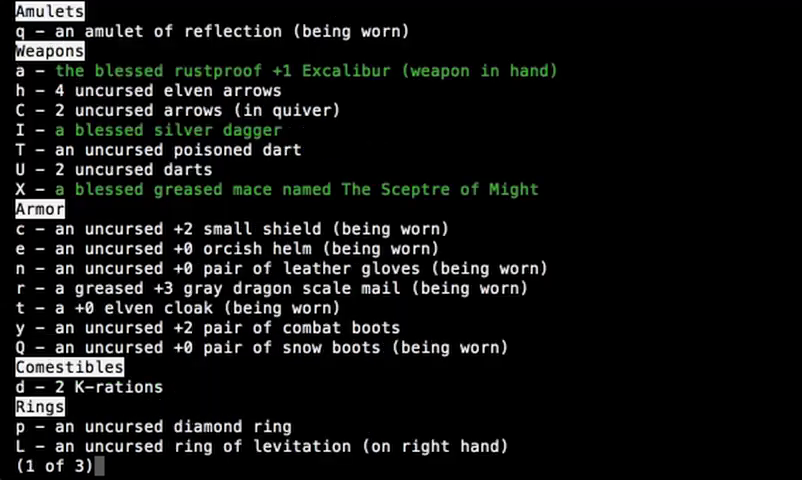
pyautogui.press('space')
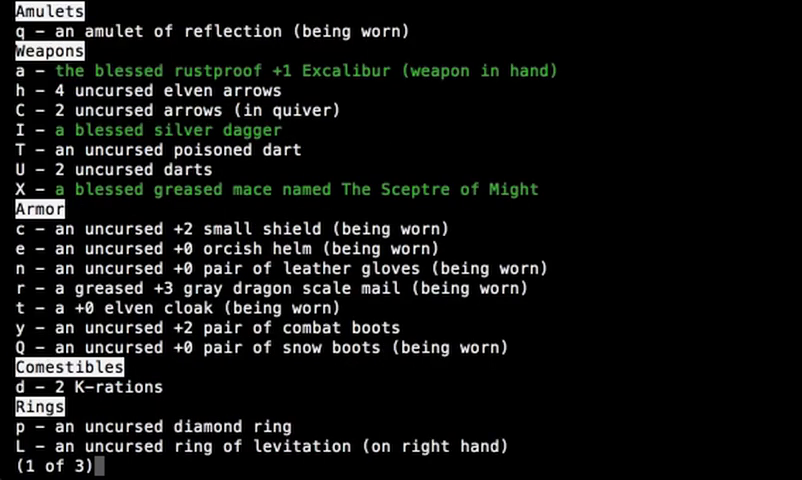
pyautogui.press('Escape')
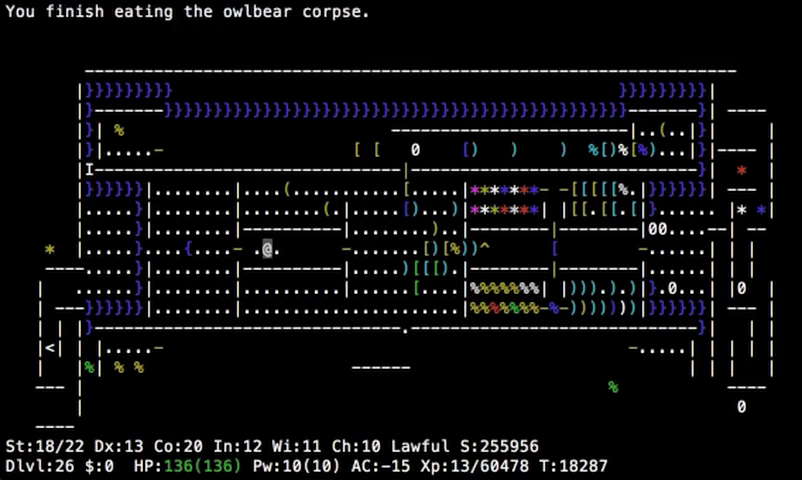
# Walk east over the object-piled doorway and take the way down to Dlvl 27.
pyautogui.press('l')
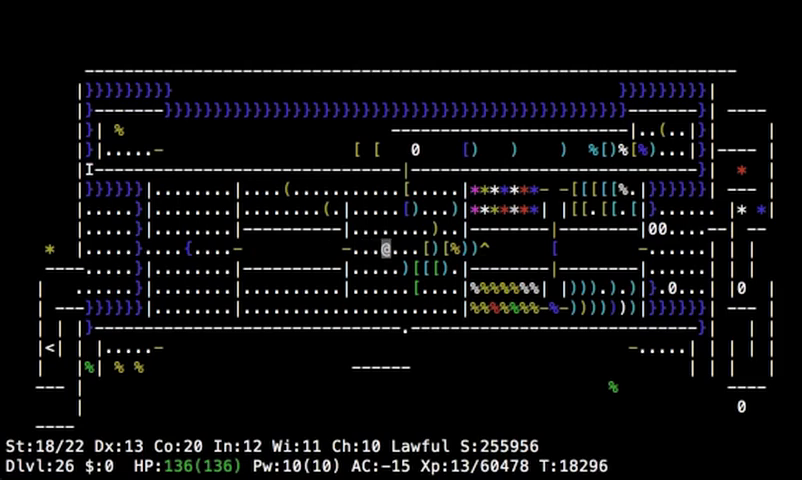
pyautogui.press('l')
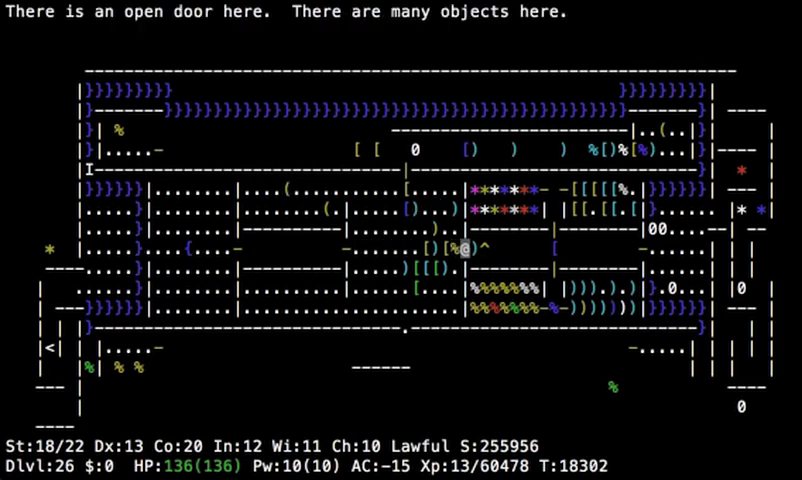
pyautogui.press('l')
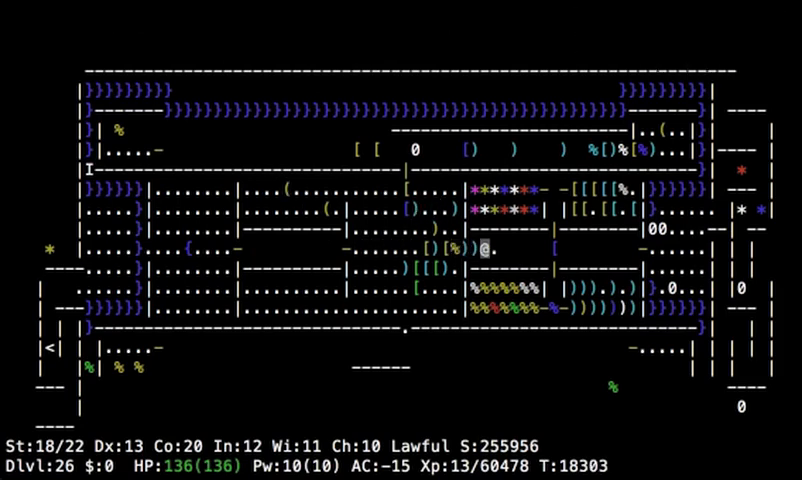
pyautogui.press('>')
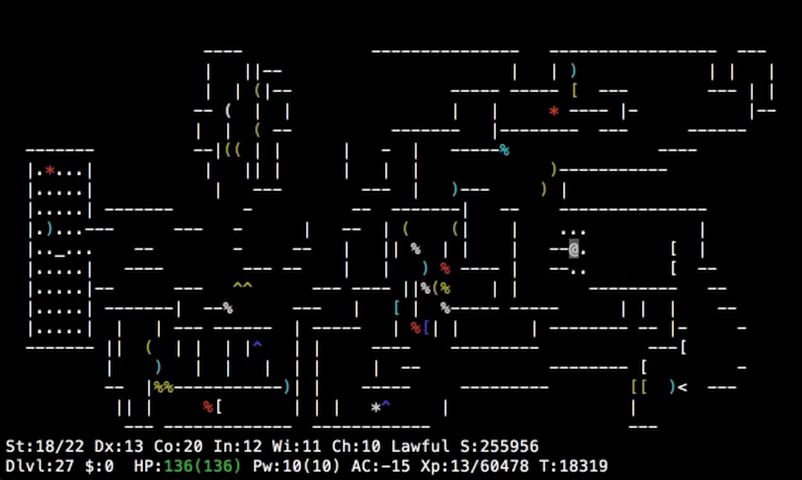
# Step north from the arrival spot while a snake attacks, then view discovered items.
pyautogui.press('k')
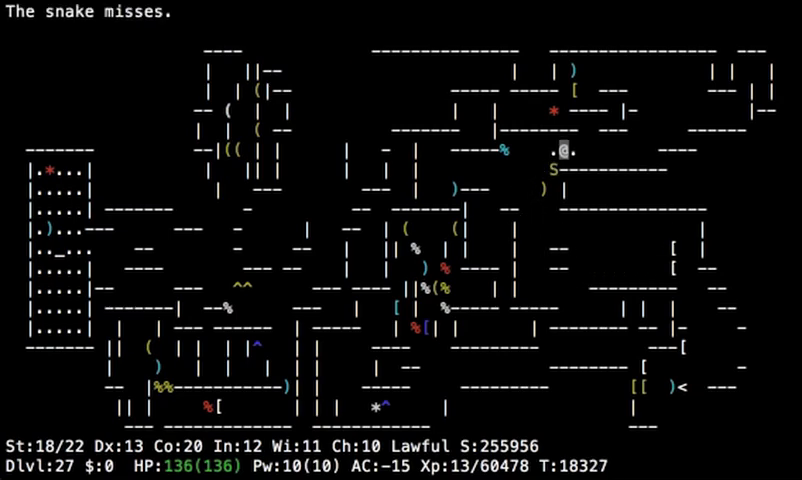
pyautogui.press('y')
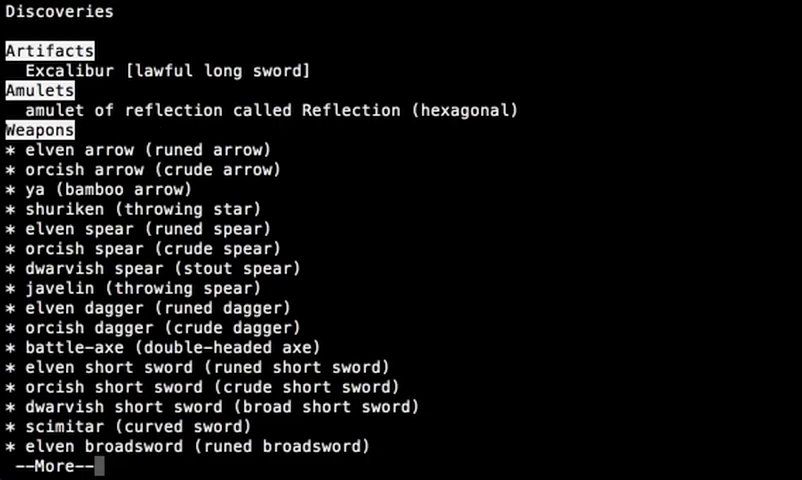
# Dismiss the discoveries list and return to the level 27 map.
pyautogui.press('space')
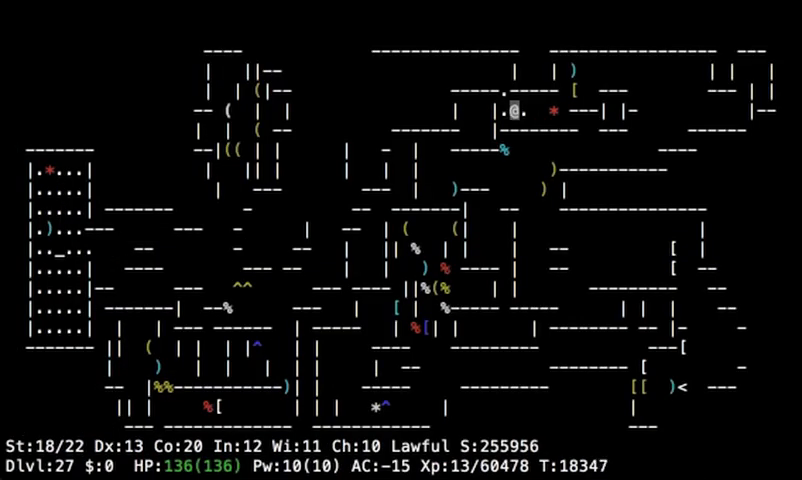
# Leave the small chamber and travel west to the priest of Moloch's temple.
pyautogui.press('y')
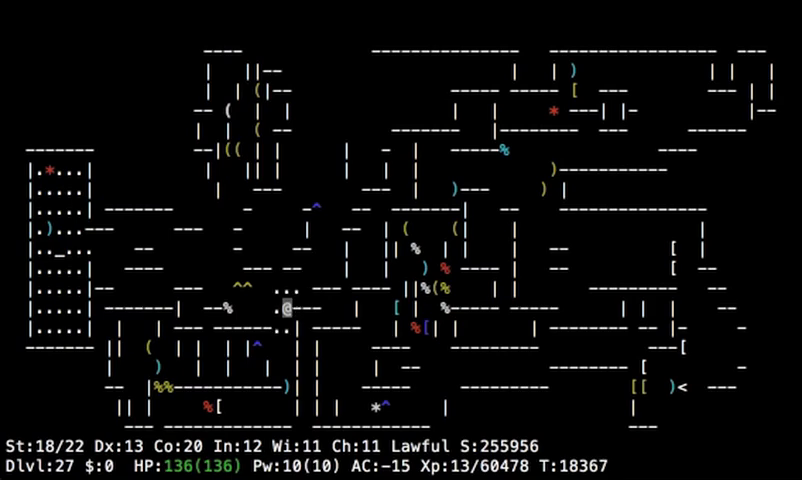
pyautogui.press('y')
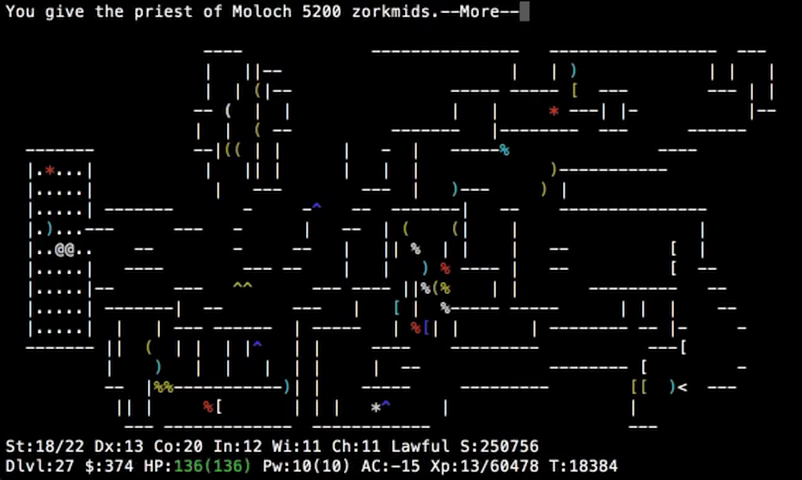
# Continue past the 5200-zorkmid donation message as armor class improves to -16.
pyautogui.press('space')
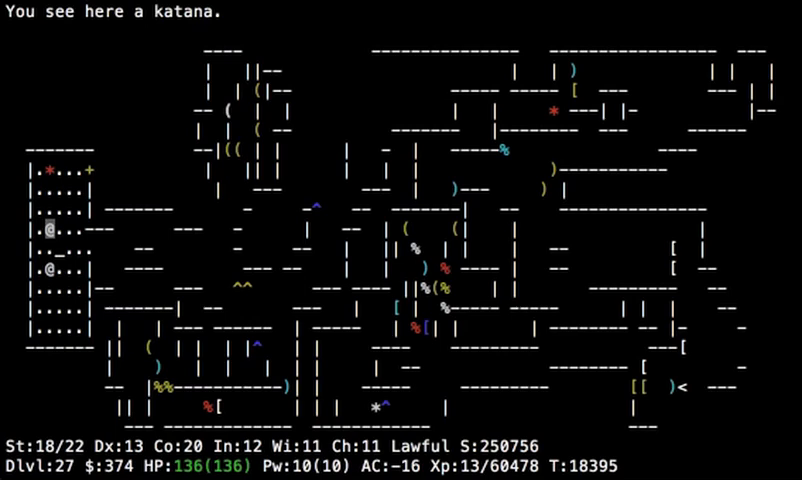
# Move north off the katana, review inventory, and bring up the bag's take-out list.
pyautogui.press('k')
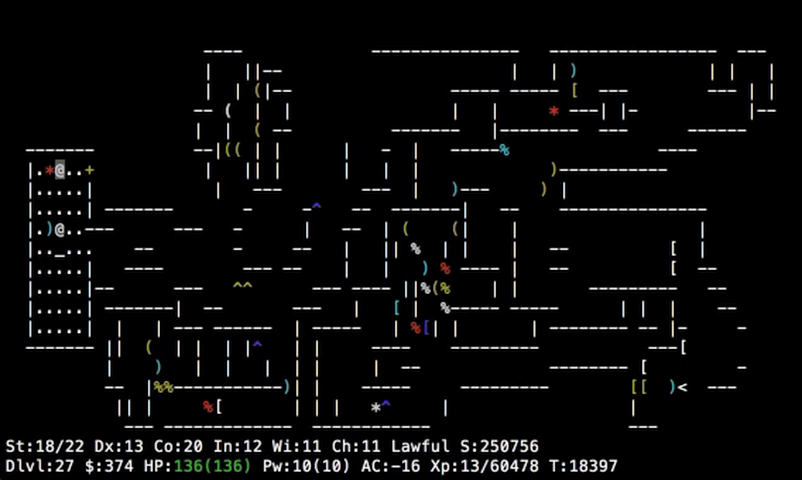
pyautogui.press('i')
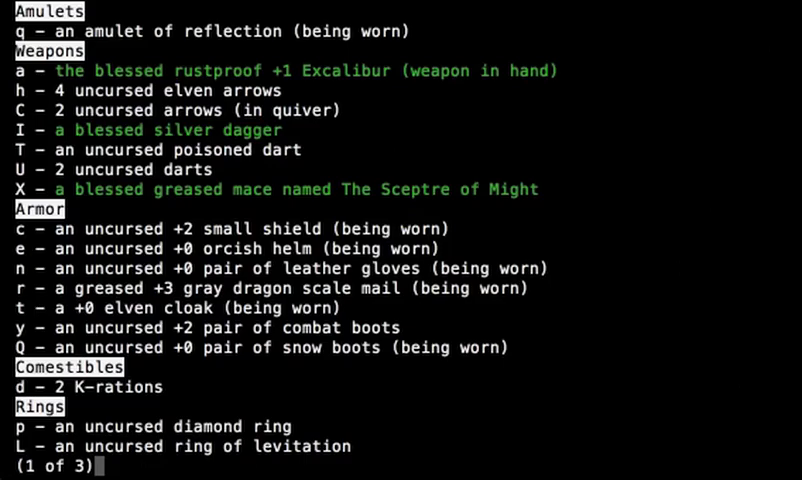
pyautogui.press('space')
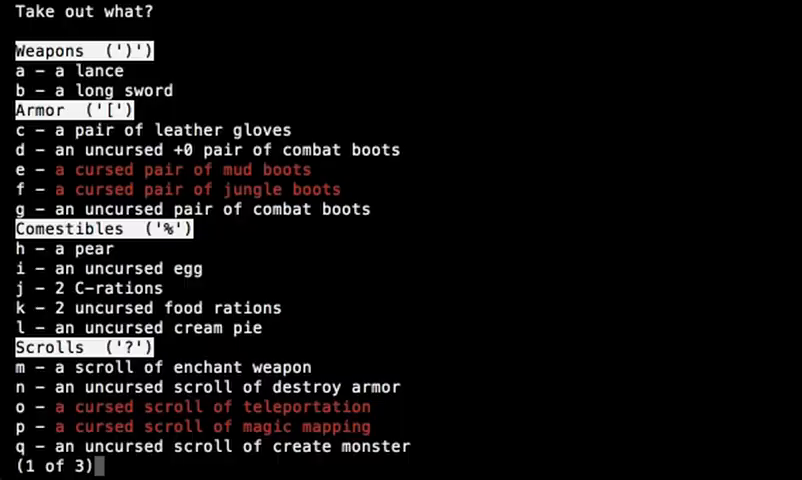
# Page through bag contents to page 3, including the wand of wishing, then close.
pyautogui.press('space')
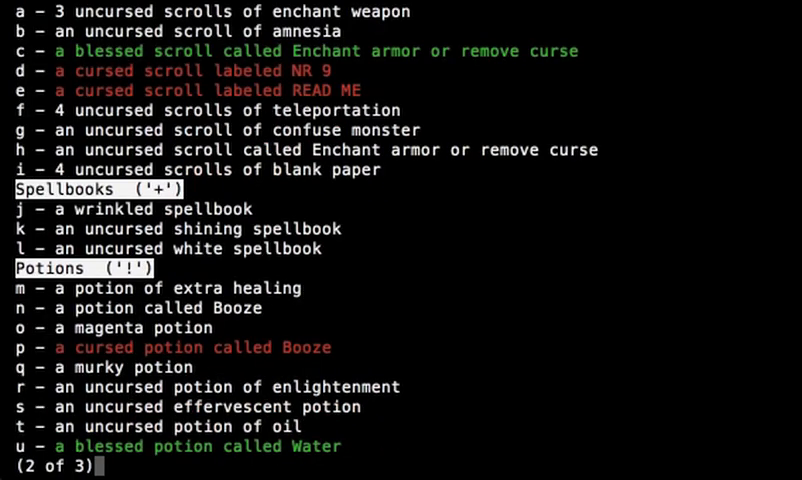
pyautogui.press('space')
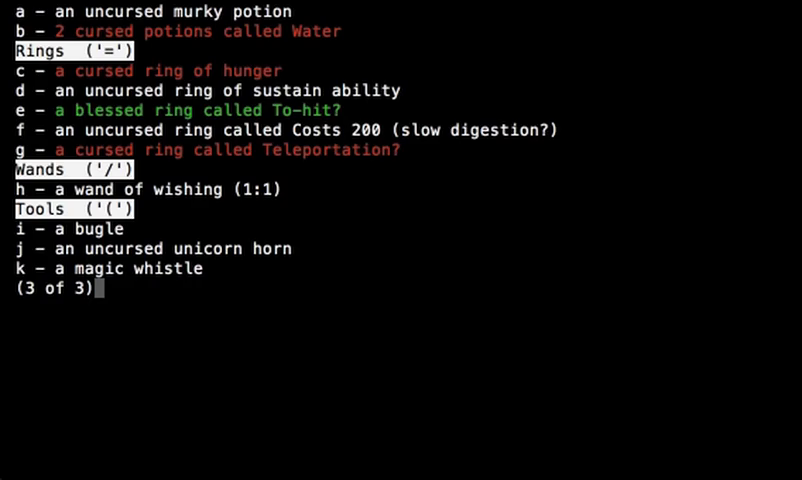
pyautogui.press('Escape')
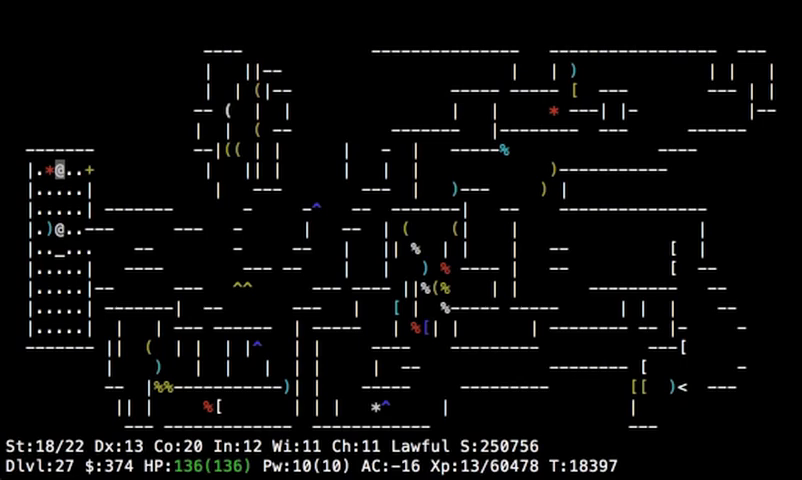
# Exit the temple's north-east doorway and fight the attacking vampire bat.
pyautogui.press('j')
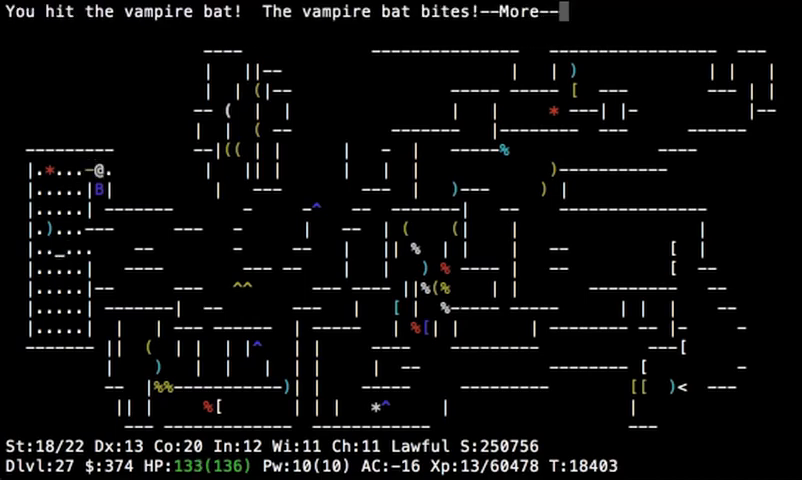
# Finish off the vampire bat, climb out of the pit northward, and check inventory.
pyautogui.press('space')
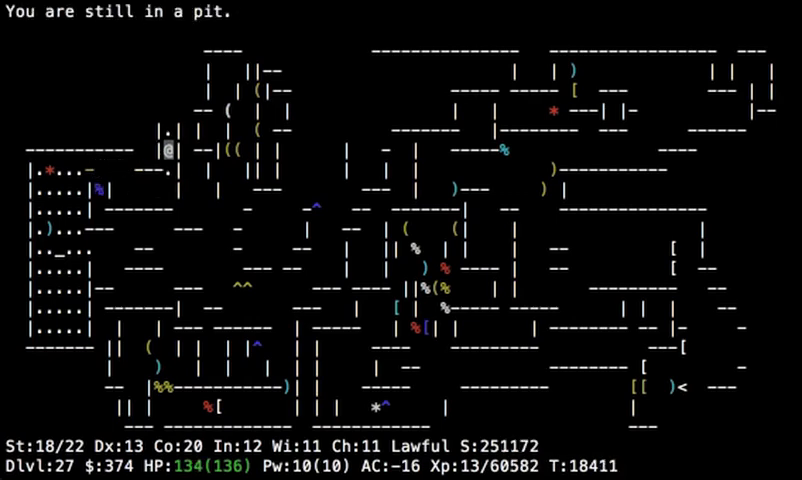
pyautogui.press('k')
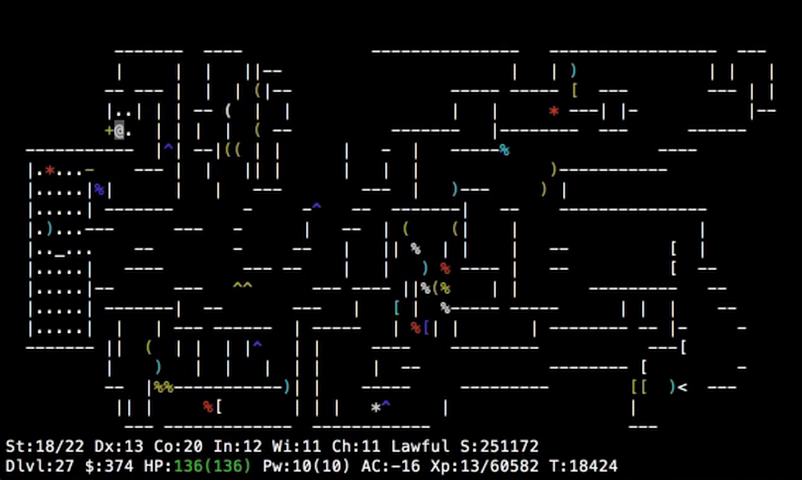
pyautogui.press('F')
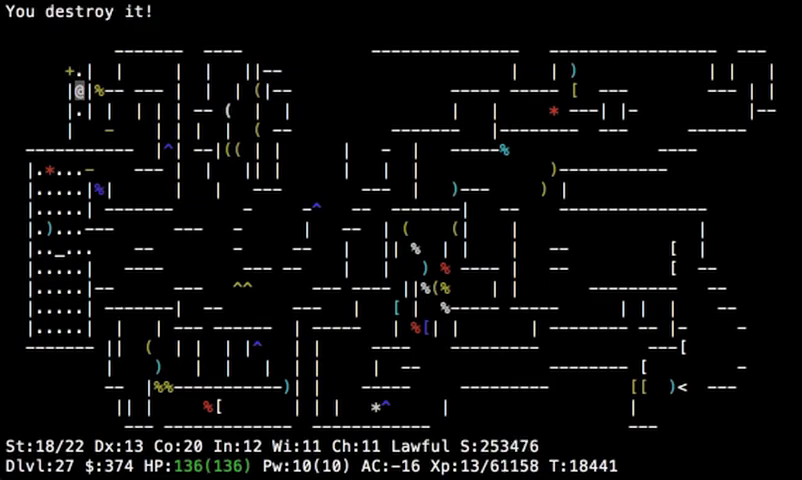
pyautogui.press('i')
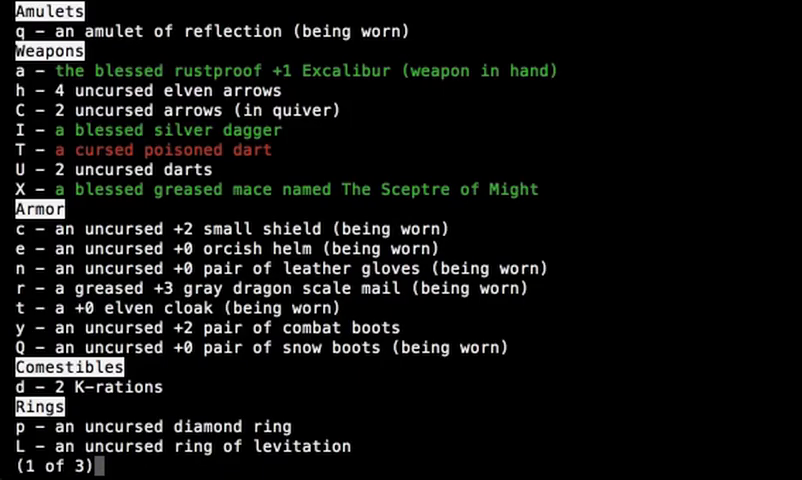
pyautogui.press('Space')
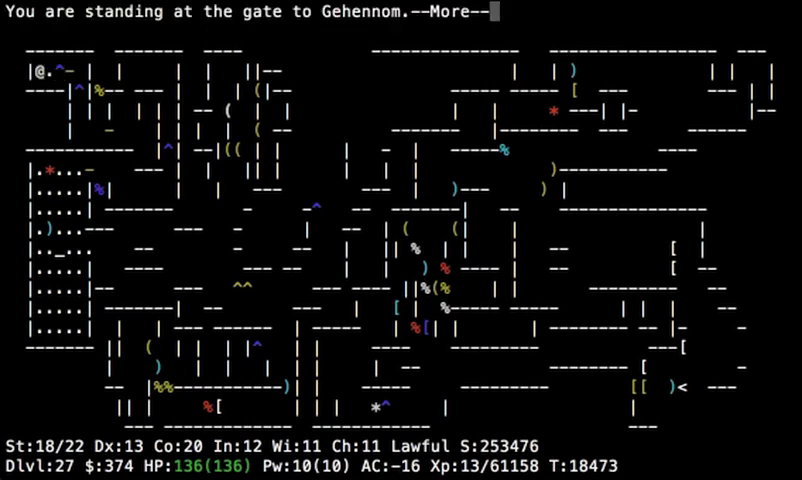
# Dismiss both Gehennom gate warnings and answer y to enter.
pyautogui.press('space')
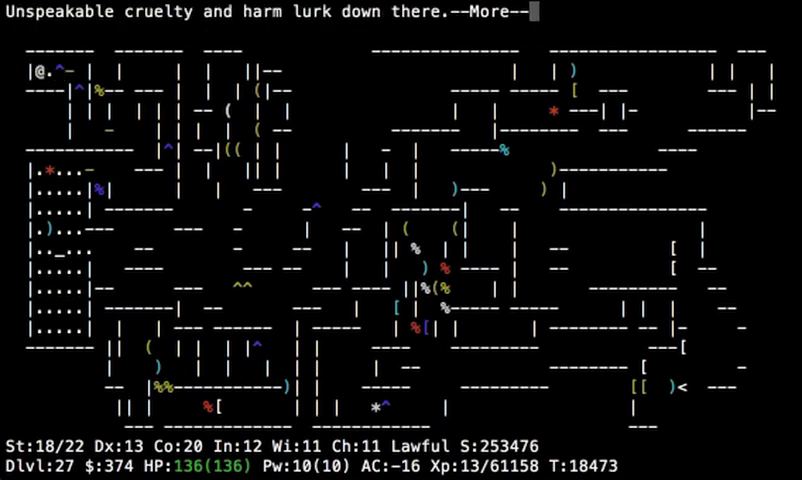
pyautogui.press('space')
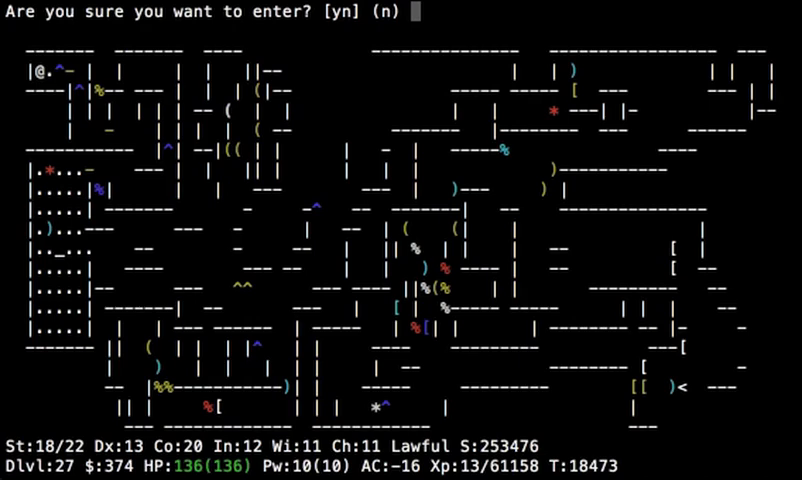
pyautogui.press('y')
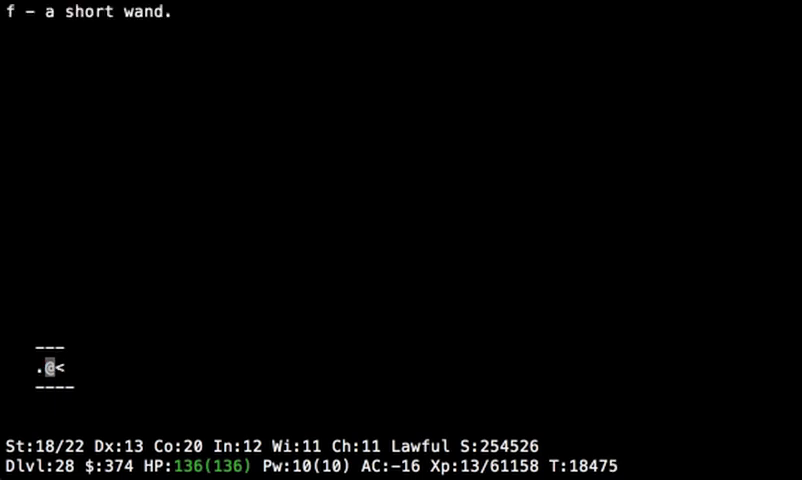
# Engrave Elbereth in the dust on level 28, read it, and return to level 27.
pyautogui.write('Elb')
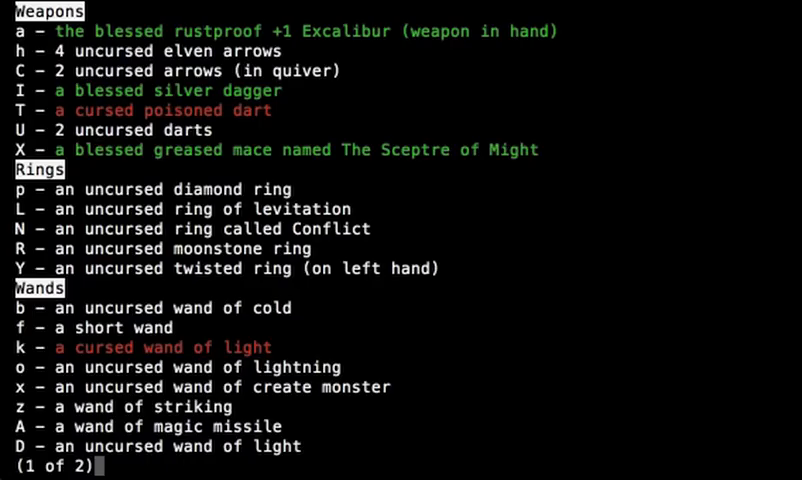
pyautogui.press('space')
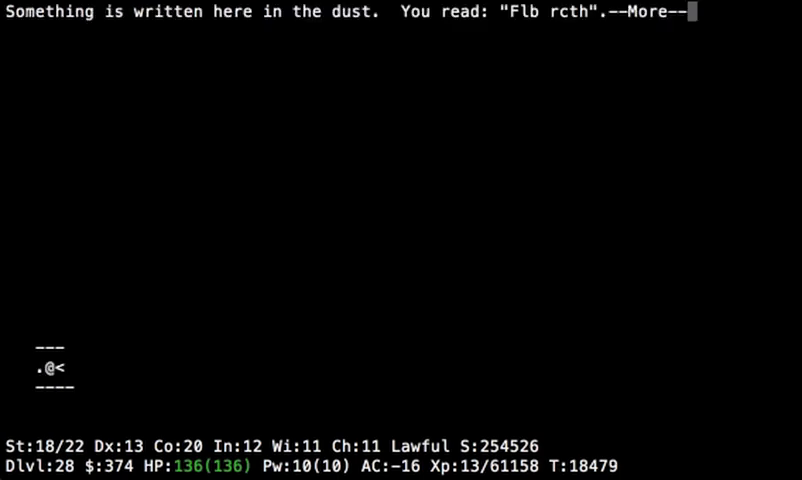
pyautogui.press('space')
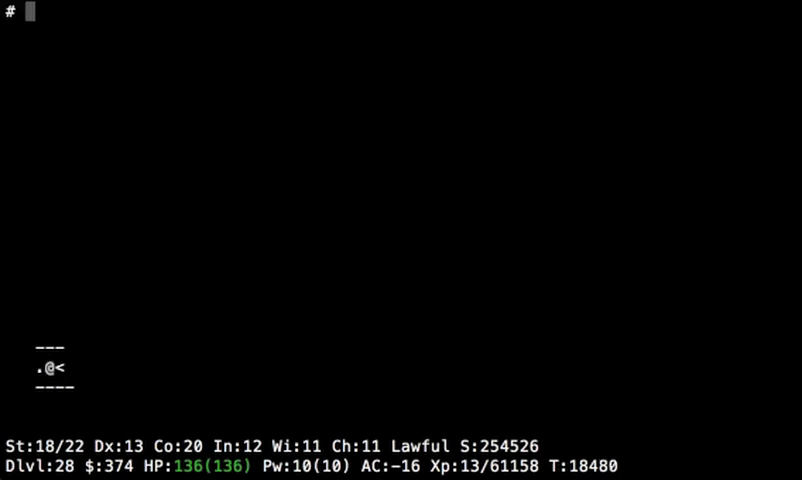
pyautogui.press('i')
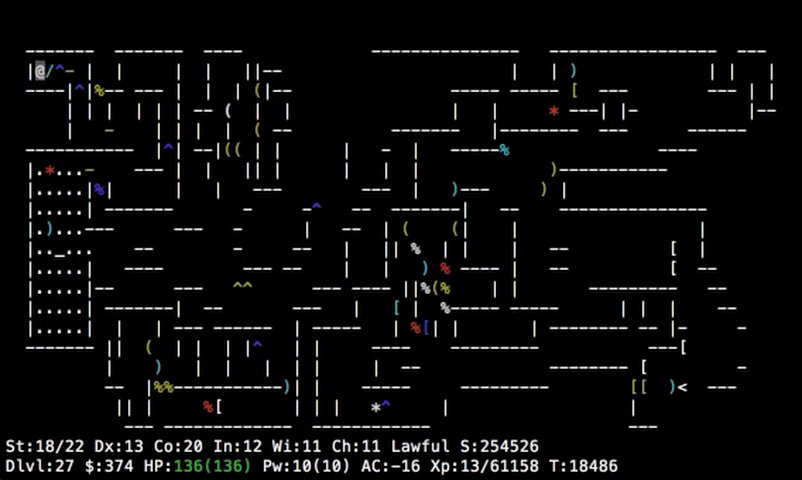
# Make another round trip to level 28, then head to level 27's western room.
pyautogui.press('>')
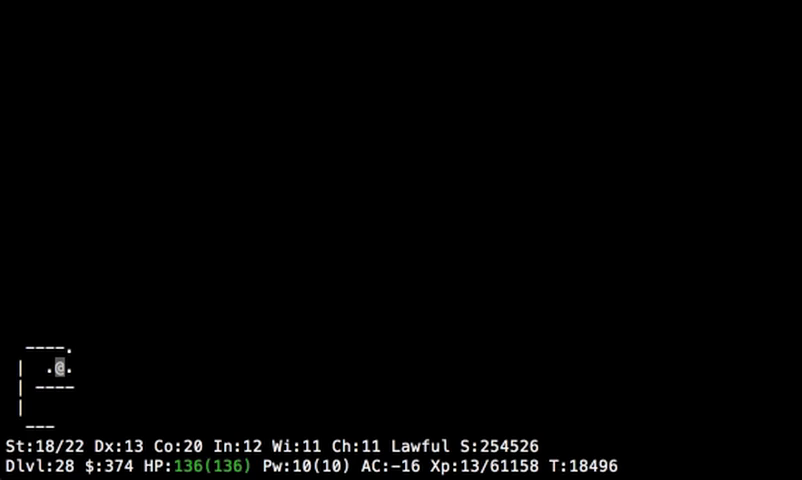
pyautogui.press('<')
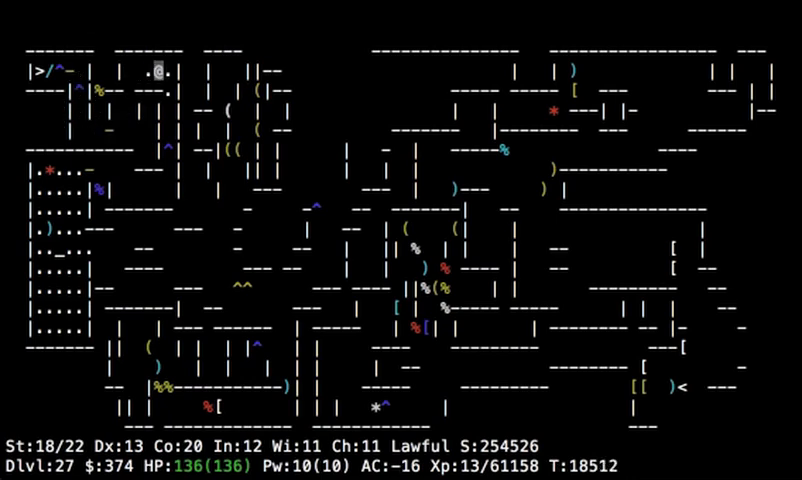
pyautogui.press('j')
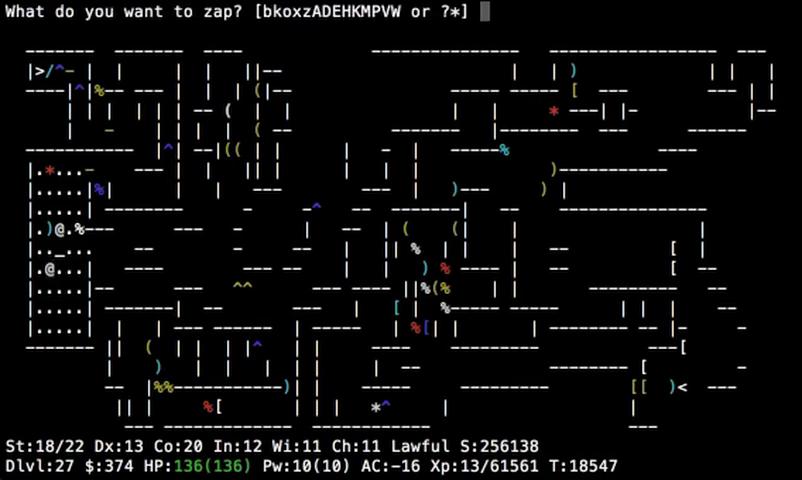
# Wish for a blessed figurine of a ki-rin and reach the Moloch priest's loot.
pyautogui.write('bl')
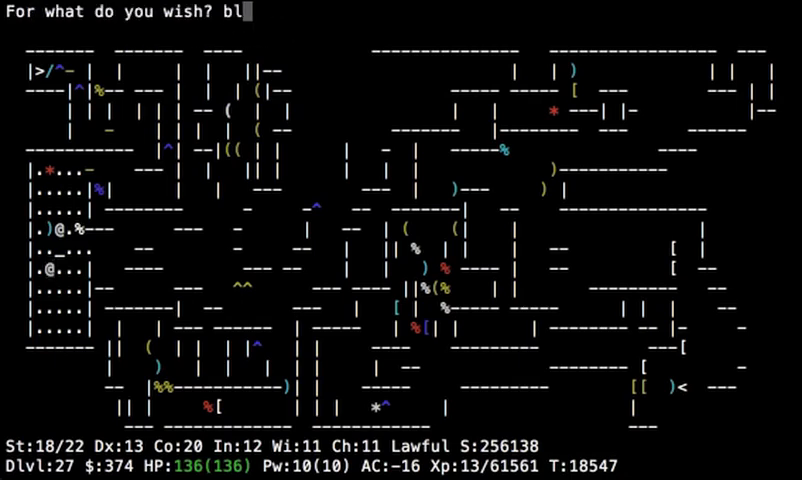
pyautogui.write('essed figurine of a ki')
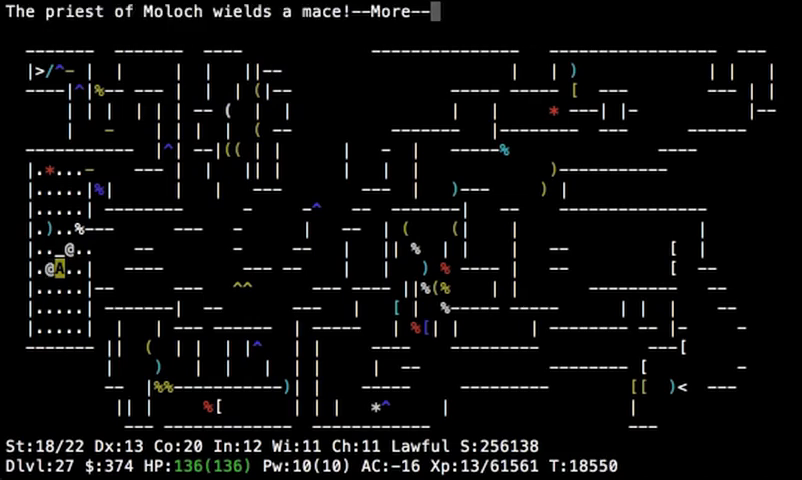
pyautogui.press('space')
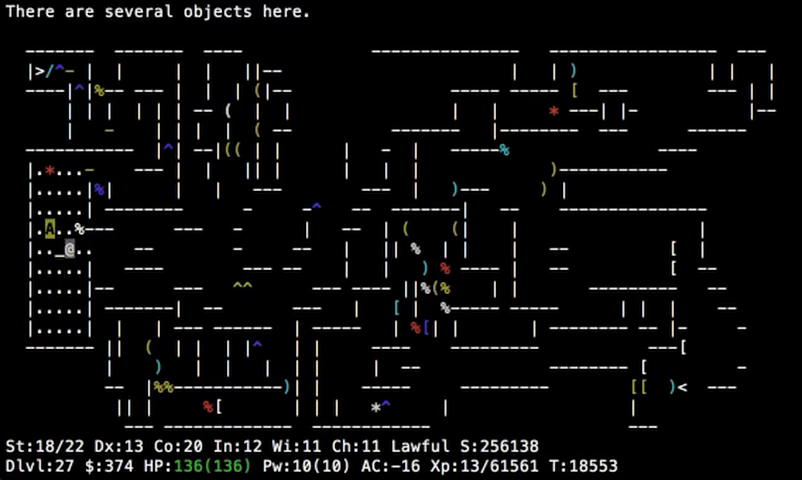
# Pick up the gold, spellbooks, katana and small shield lying here.
pyautogui.press(',')
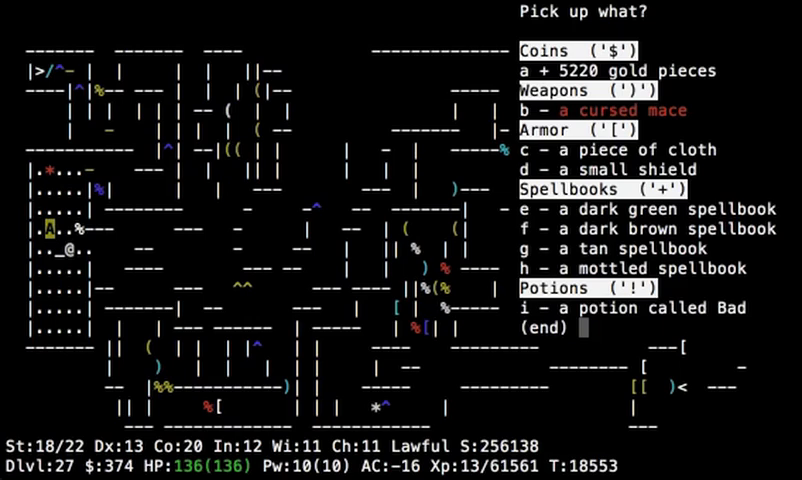
pyautogui.press('c')
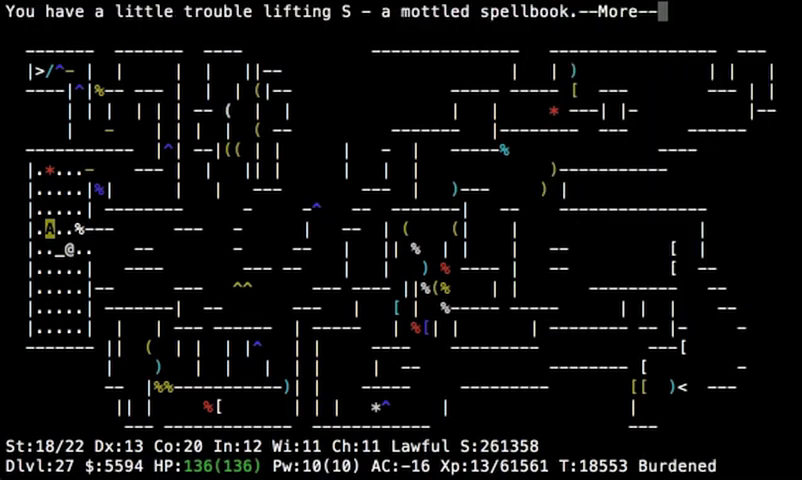
pyautogui.press('space')
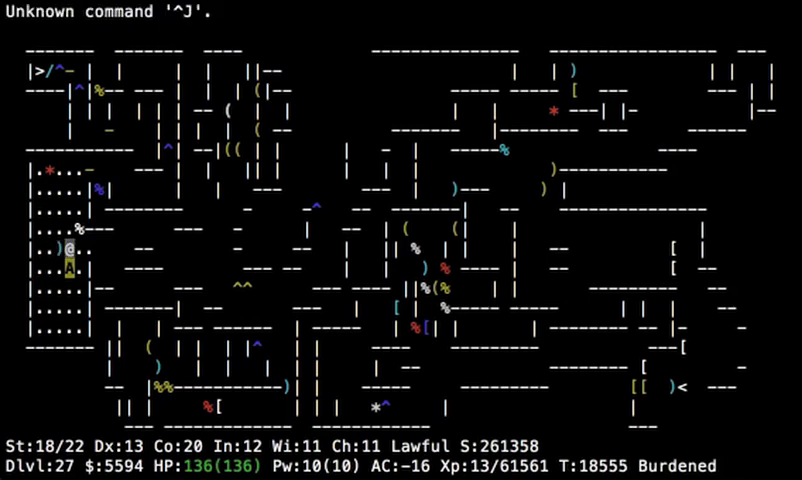
pyautogui.press('D')
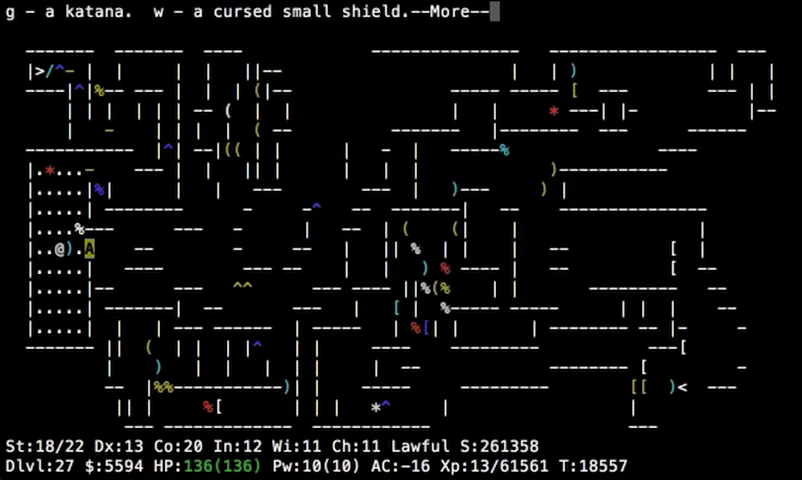
pyautogui.press('i')
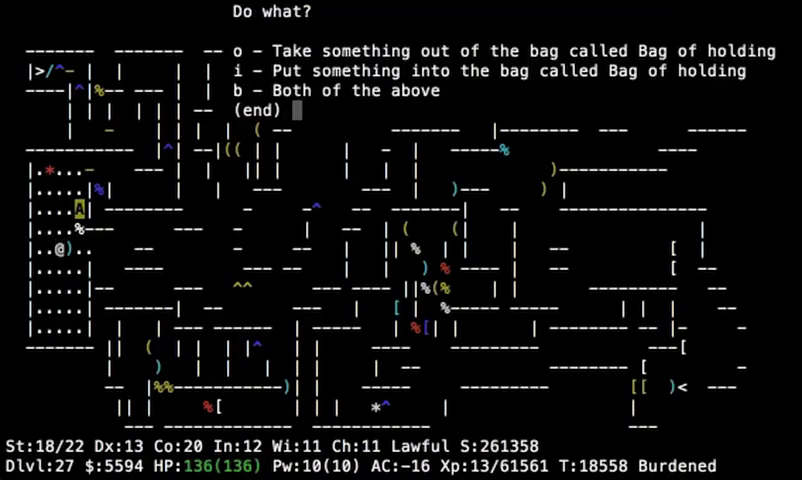
# Put the cursed cloth and cursed small shield into the bag and return beside the ki-rin.
pyautogui.press('i')
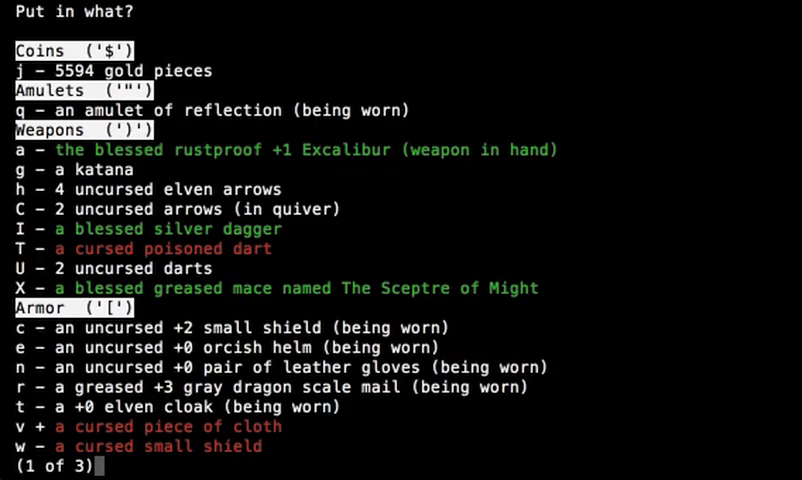
pyautogui.press('space')
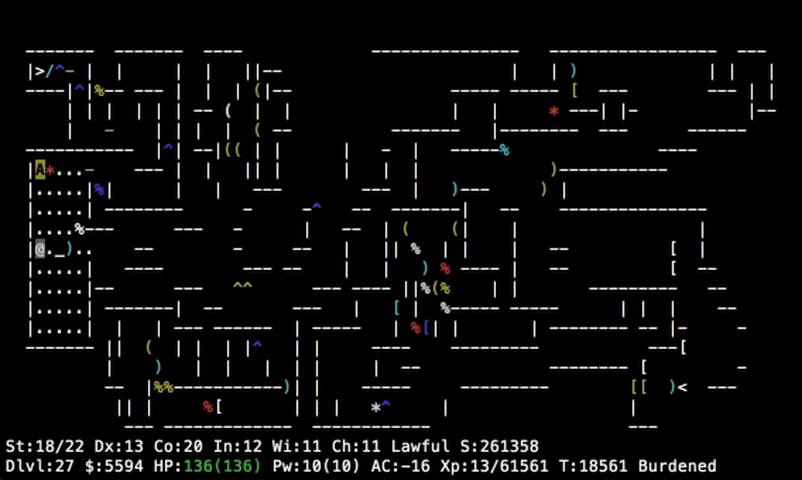
pyautogui.press('l')
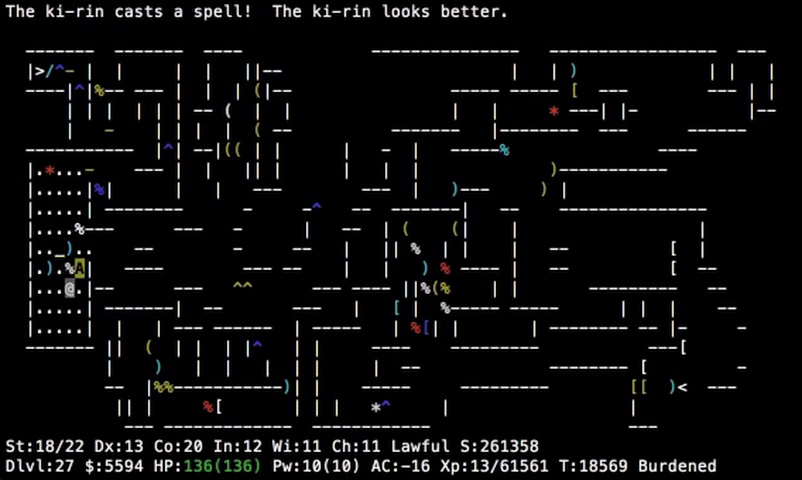
pyautogui.press('i')
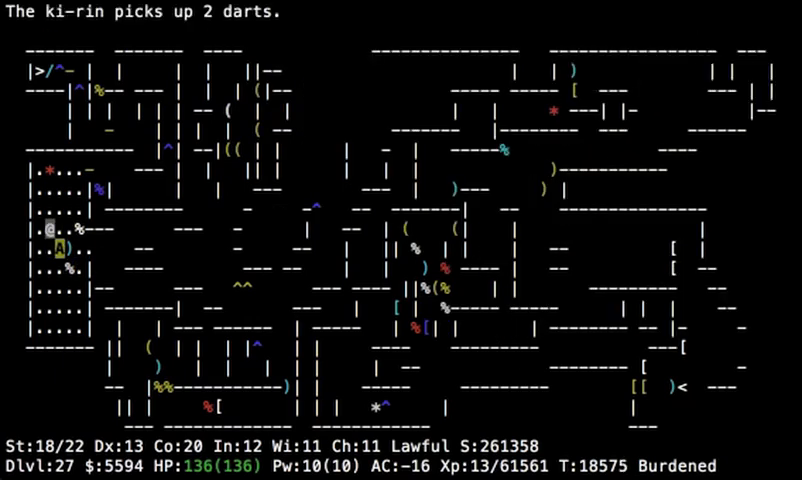
# Drop the katana and +2 small shield, stash items in the bag, and begin #twoweapon.
pyautogui.press('i')
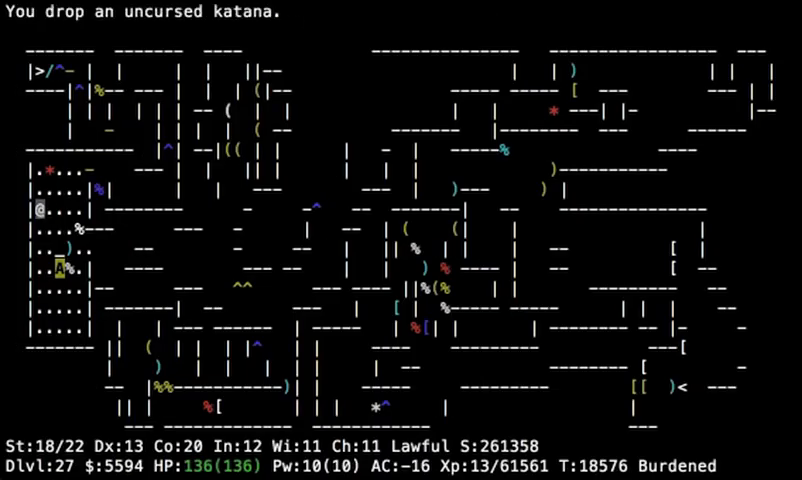
pyautogui.press('i')
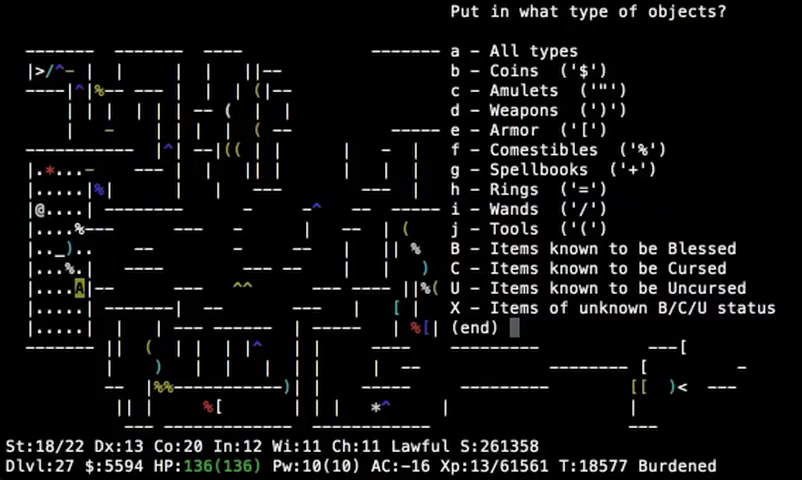
pyautogui.click(460, 49)
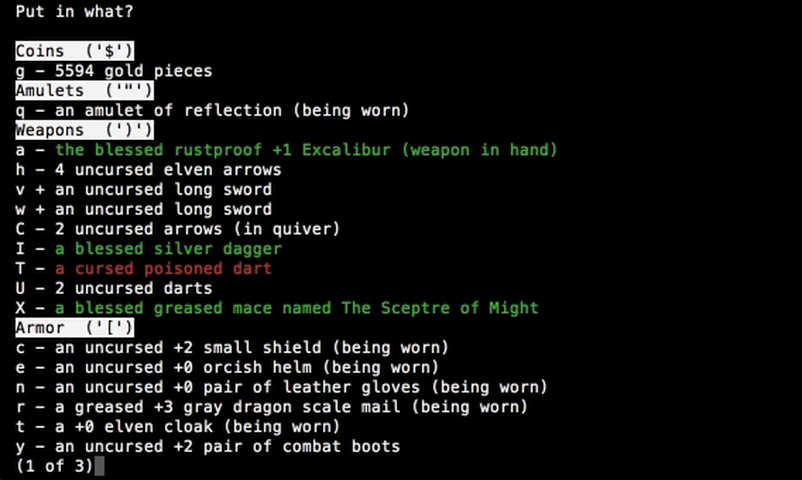
pyautogui.press('Escape')
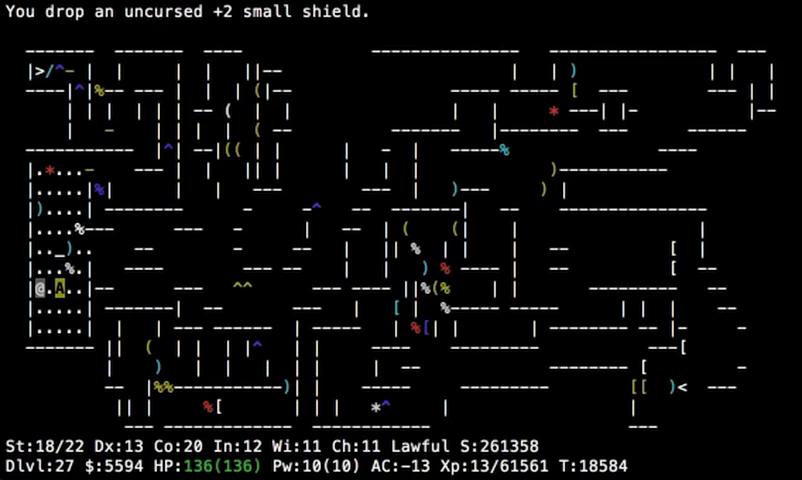
pyautogui.press('i')
pyautogui.write('two')
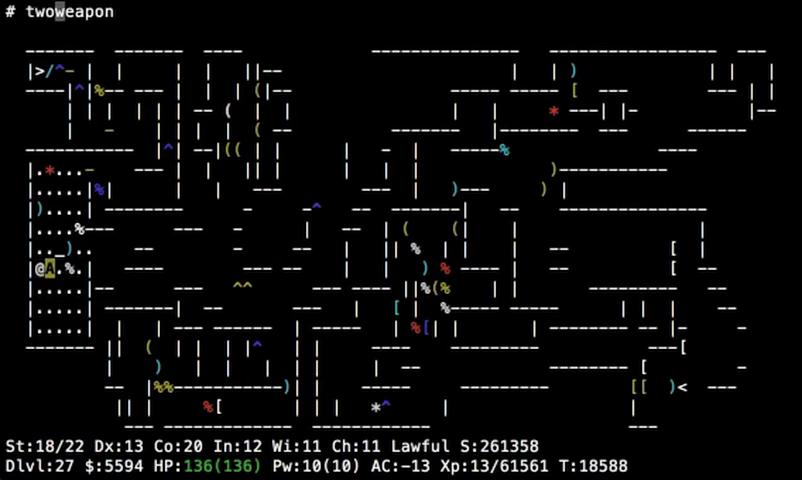
# Enable two-weapon fighting, drop the +2 combat boots, and destroy Lance Braccus' ghost.
pyautogui.press('i')
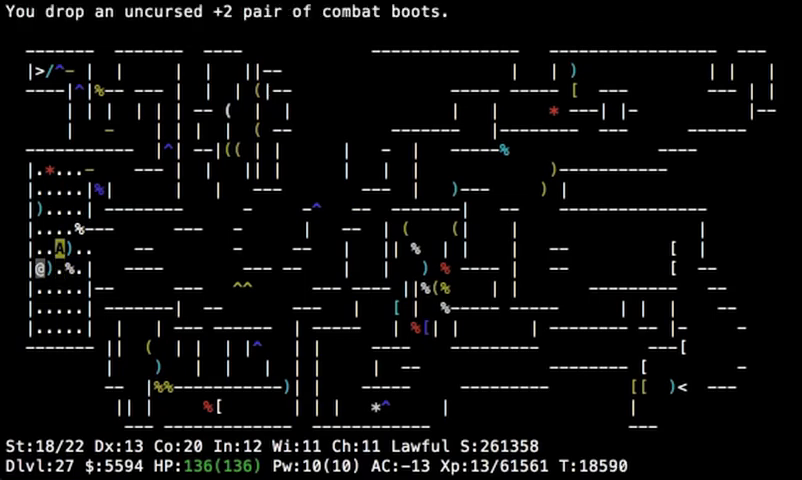
pyautogui.press('j')
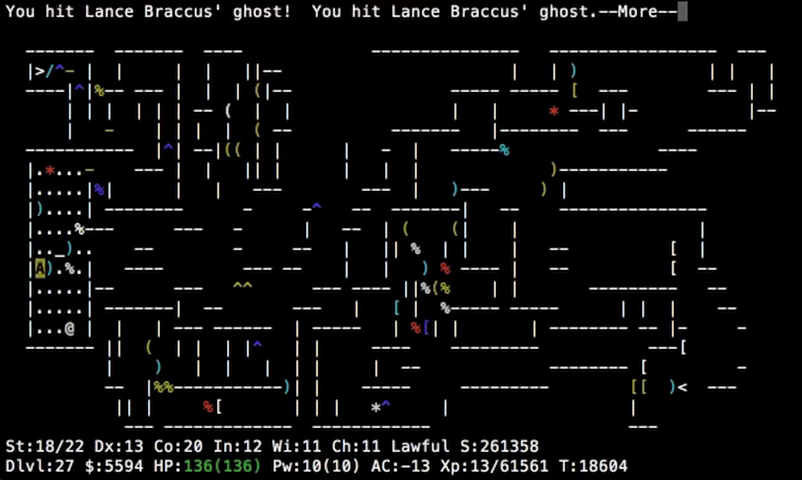
pyautogui.press('space')
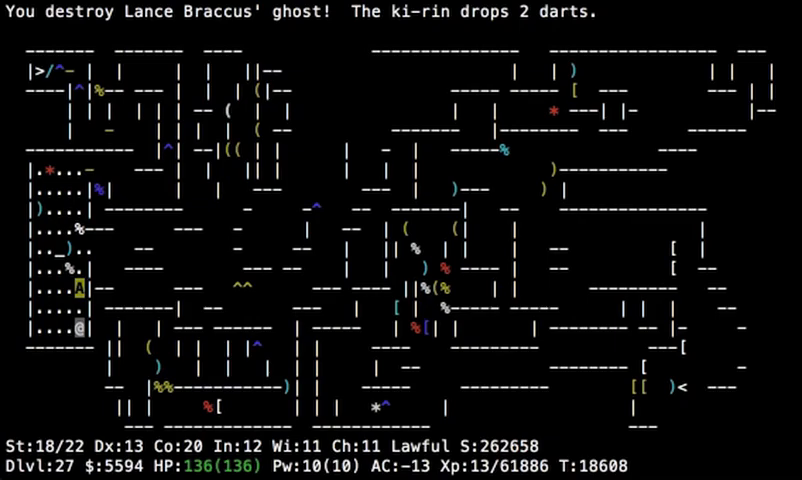
pyautogui.press('i')
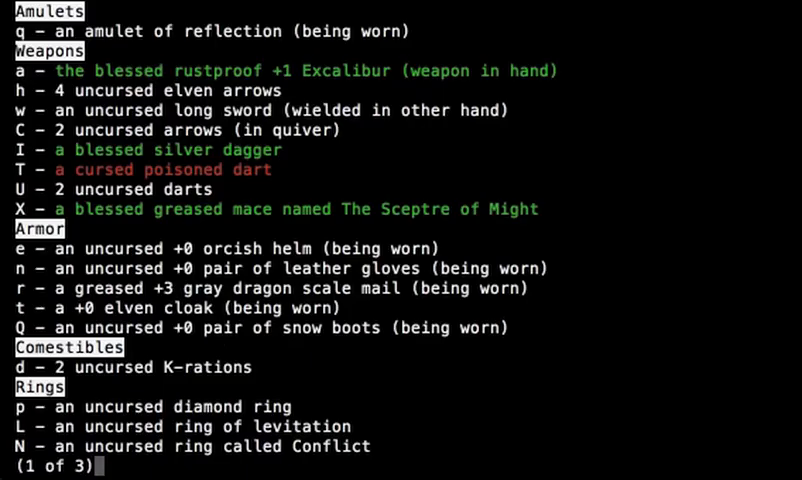
# Page through the full inventory, then bring up a wish prompt.
pyautogui.press('space')
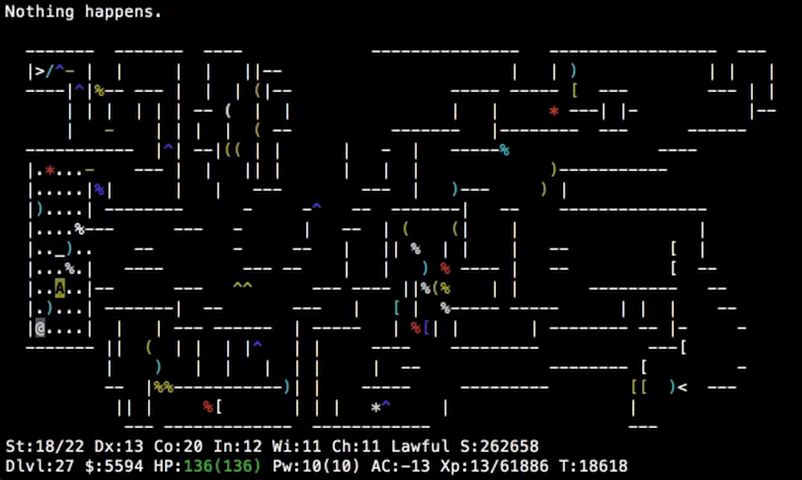
pyautogui.press('i')
pyautogui.write('ble')
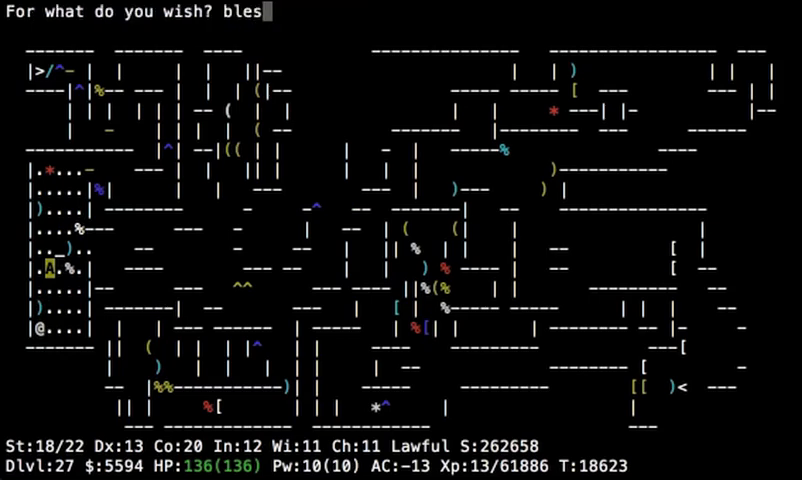
# Wish for blessed greased fixed +3 silver dragon scale mail.
pyautogui.write('sed')
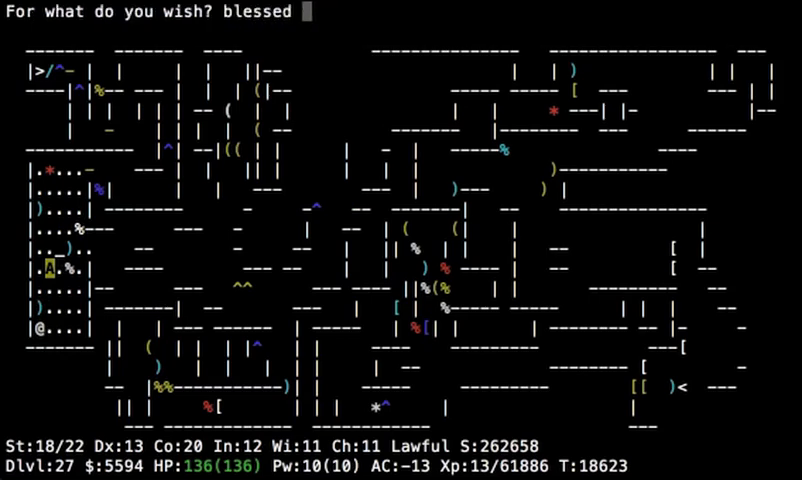
pyautogui.write('greased fix')
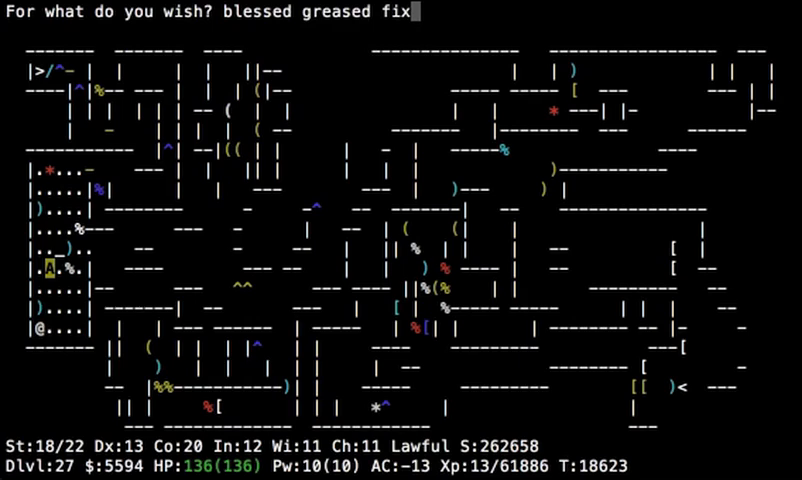
pyautogui.write('ed +3')
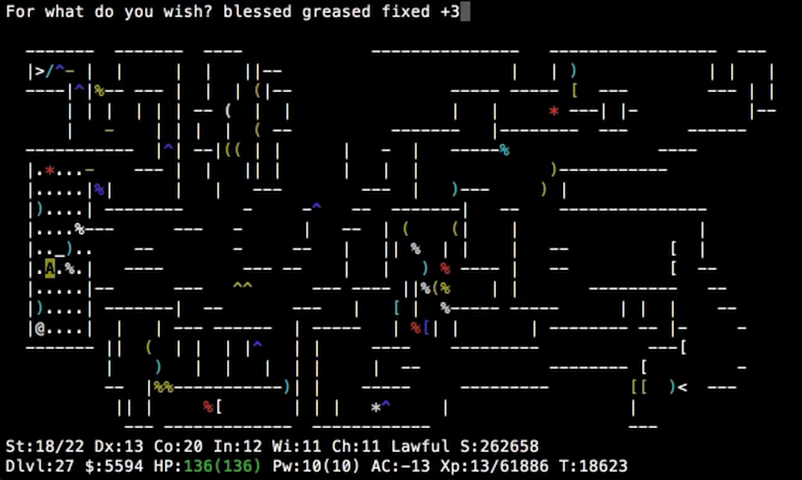
pyautogui.write('silver dragon scale m')
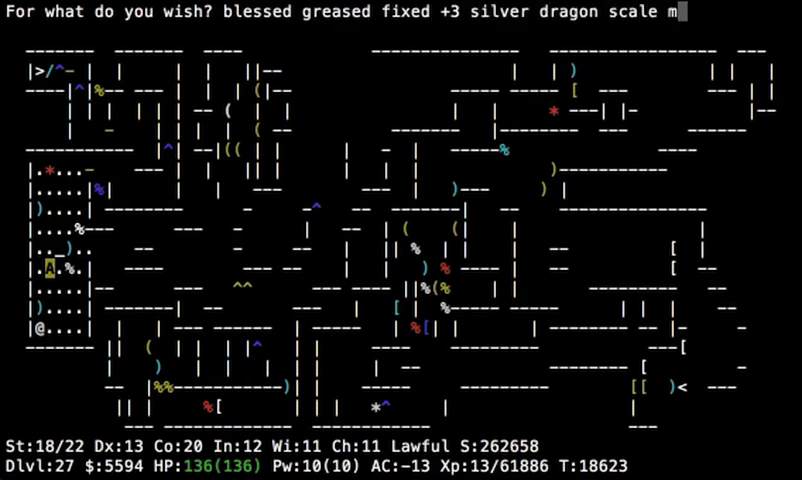
pyautogui.write('ail')
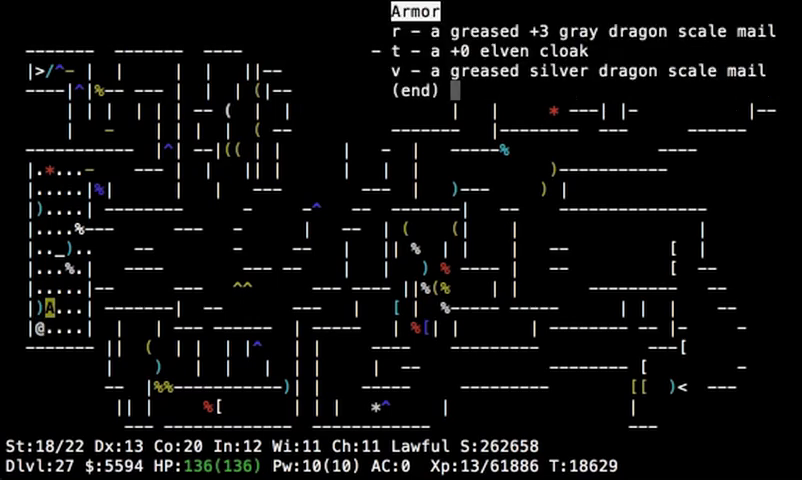
# Wear the silver dragon scale mail under the elven cloak, reaching AC -10.
pyautogui.press('ctrl+j')
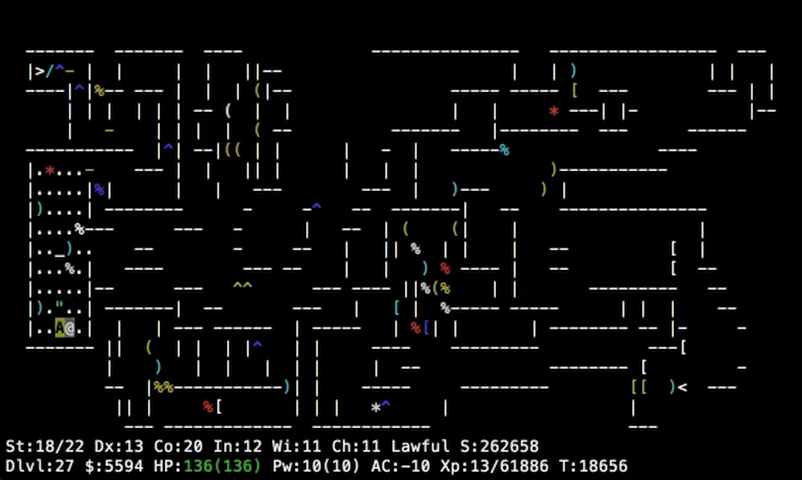
pyautogui.press('k')
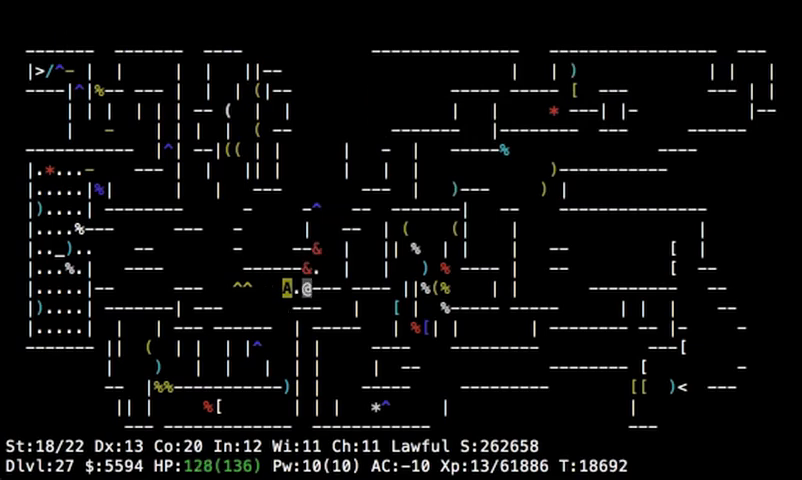
# Fight the vrock alongside the ki-rin and stash the scroll of create monster in the bag.
pyautogui.press('k')
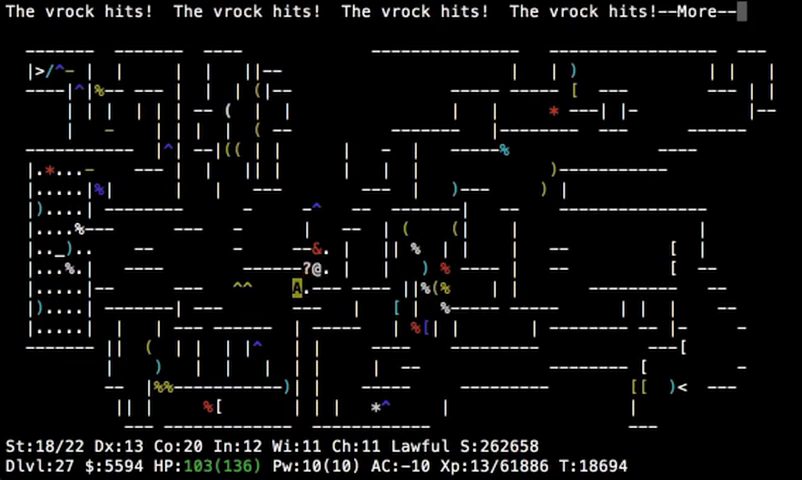
pyautogui.press('Return')
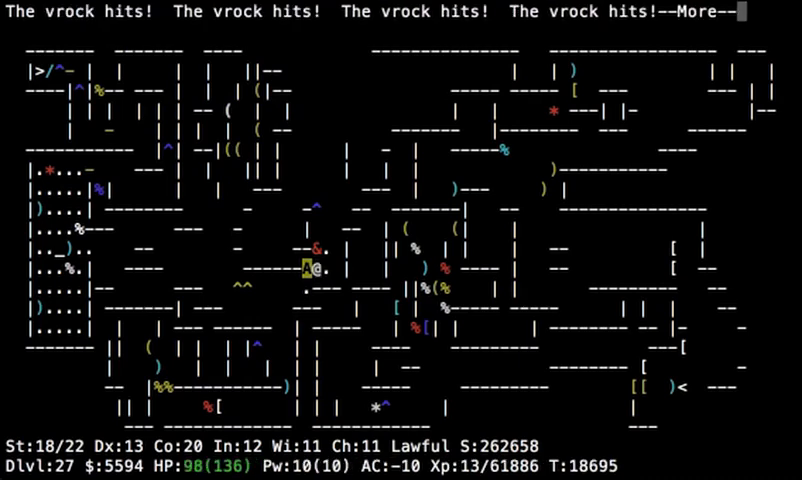
pyautogui.press('space')
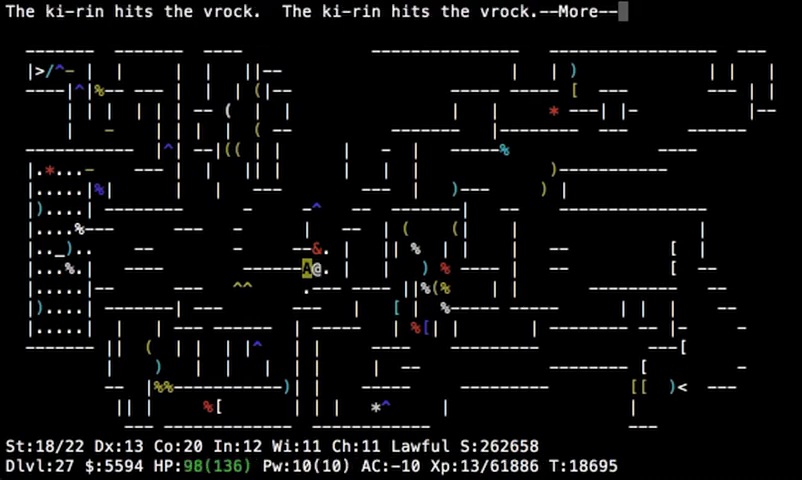
pyautogui.press('Return')
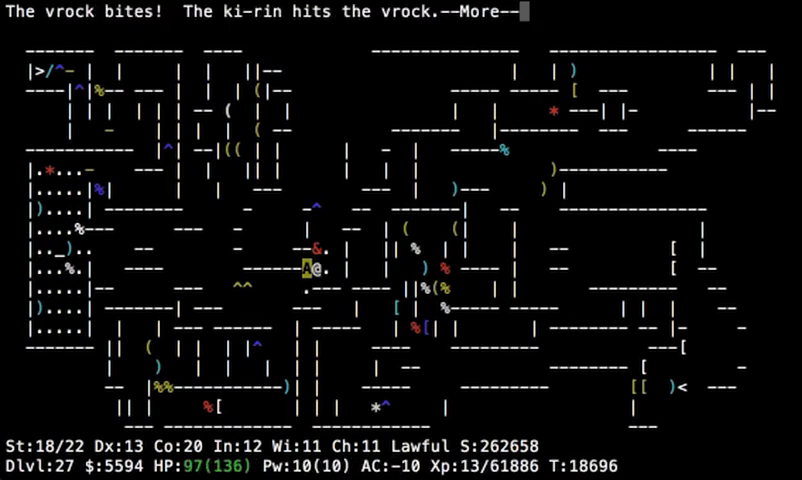
pyautogui.press('space')
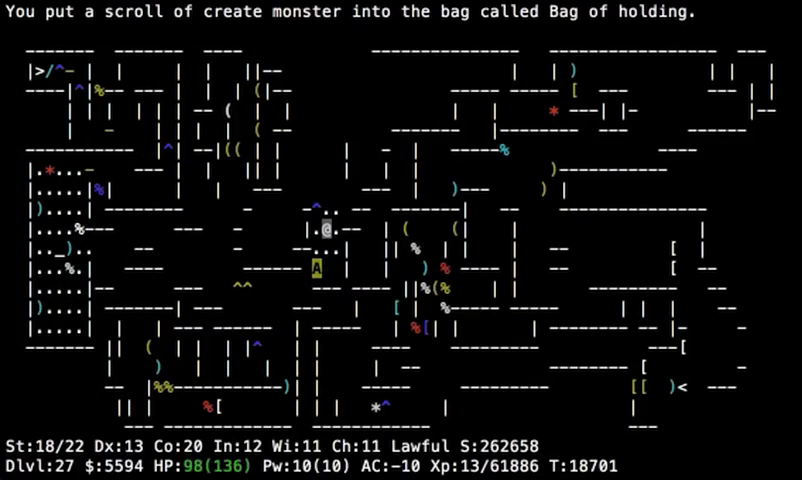
# Fight the gremlin, see the xan killed, and walk to the up staircase beside the ki-rin.
pyautogui.press('k')
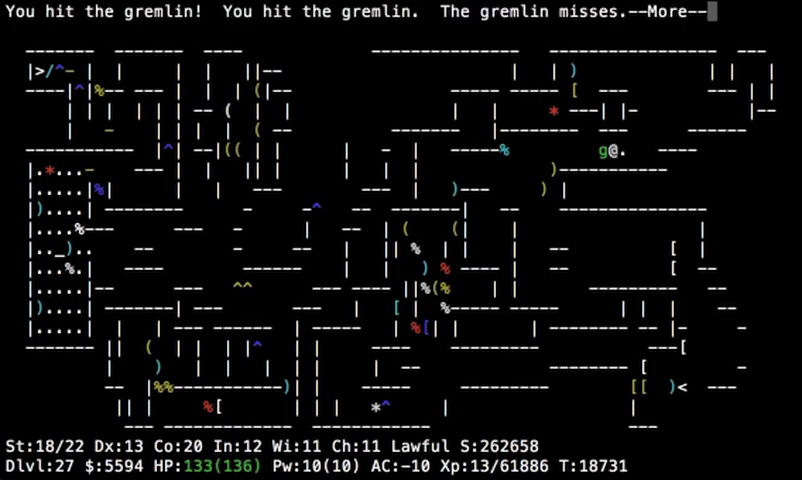
pyautogui.press('space')
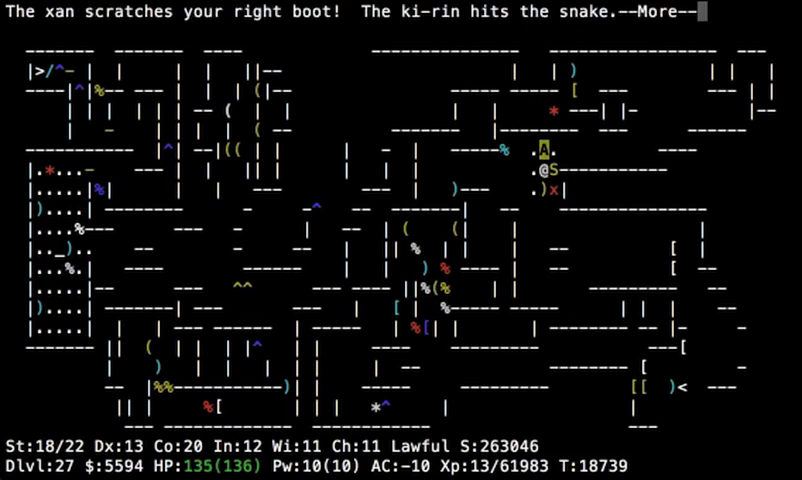
pyautogui.press('space')
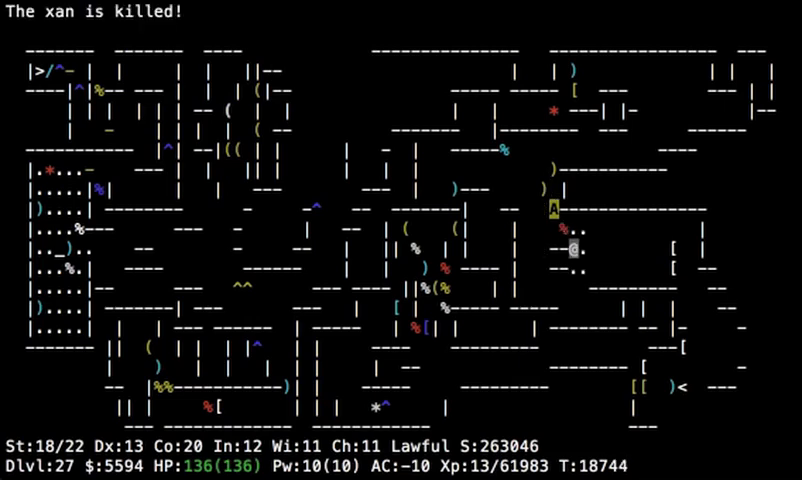
pyautogui.press('l')
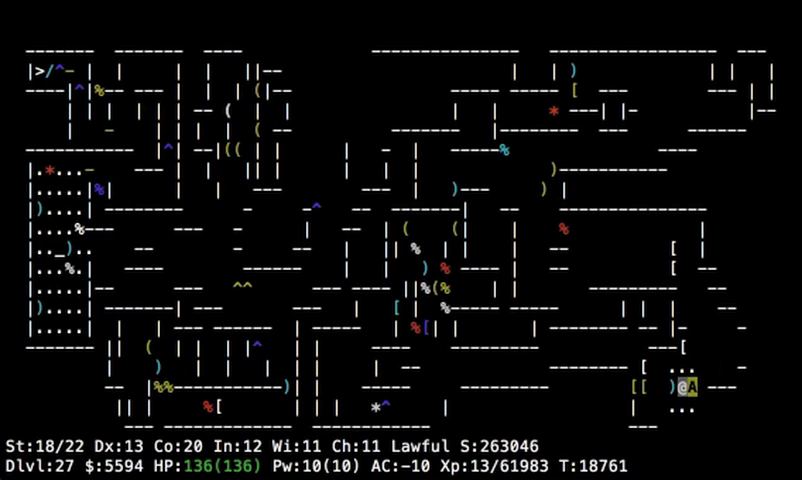
# Climb the staircase to Dlvl 26 and start floating.
pyautogui.press('<')
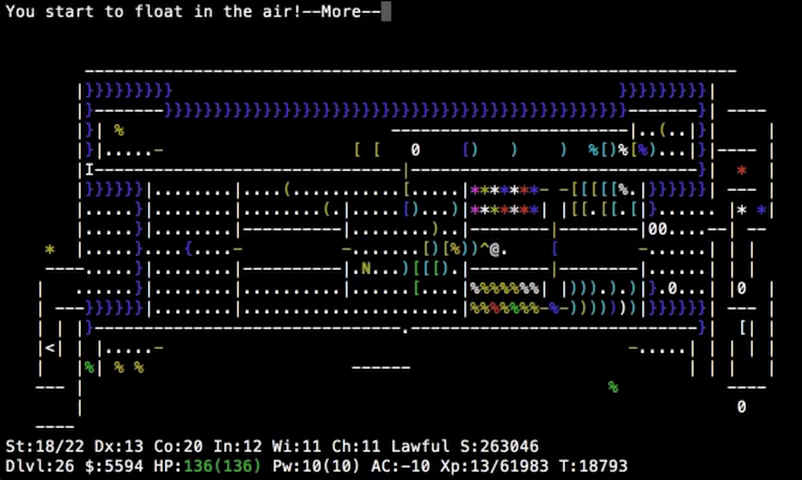
# Float west across Dlvl 26 past the dust engraving and climb to Dlvl 25.
pyautogui.press('space')
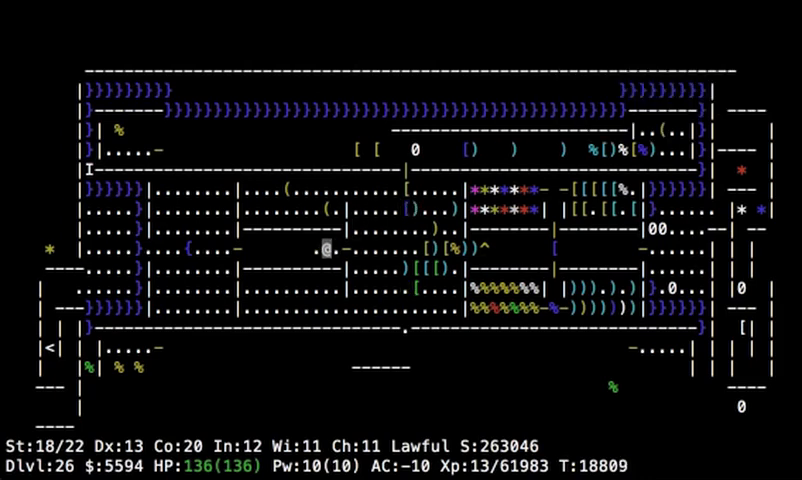
pyautogui.press('h')
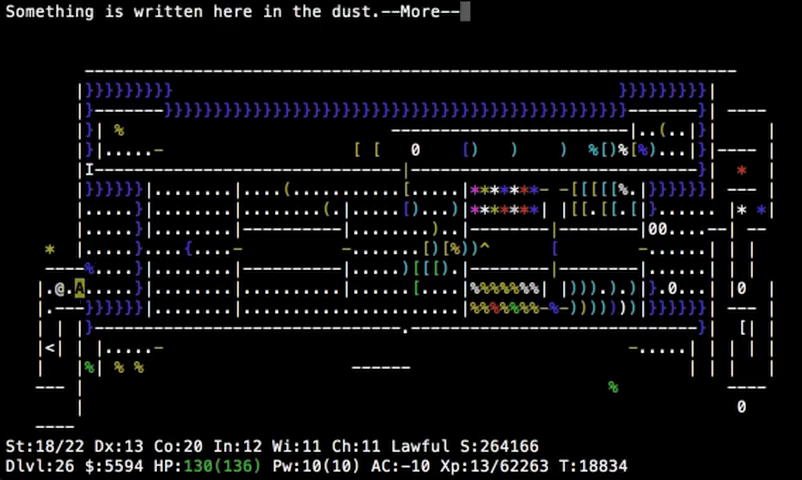
pyautogui.press('j')
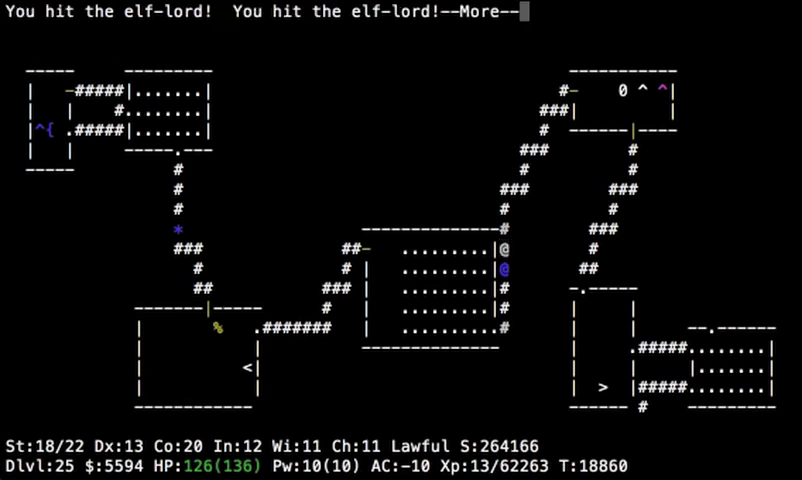
# Kill the elf-lord, name the combat boots 'Elven boots', and blow the magic whistle.
pyautogui.press('space')
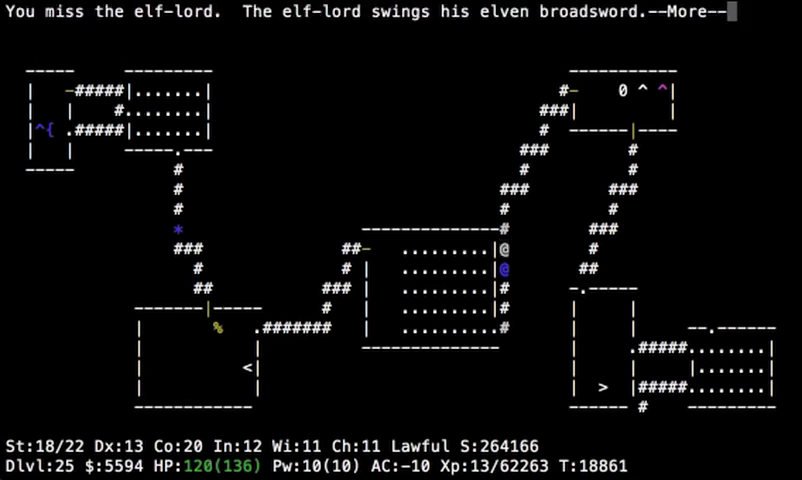
pyautogui.press('Return')
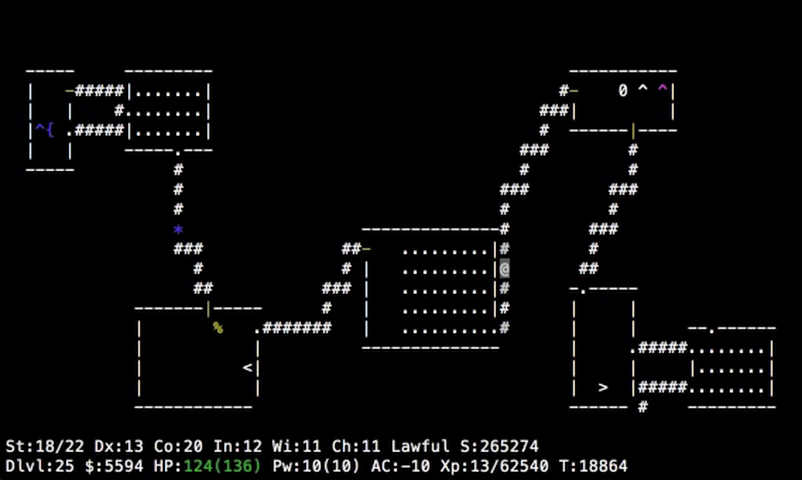
pyautogui.write('Elven boo')
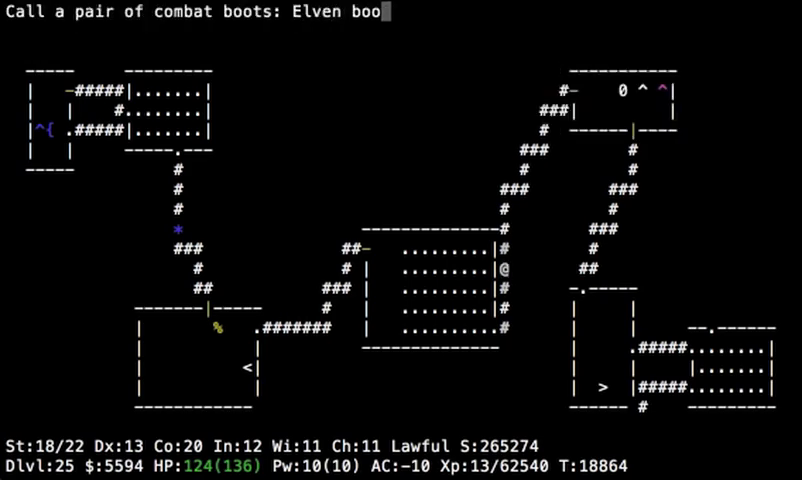
pyautogui.press(',')
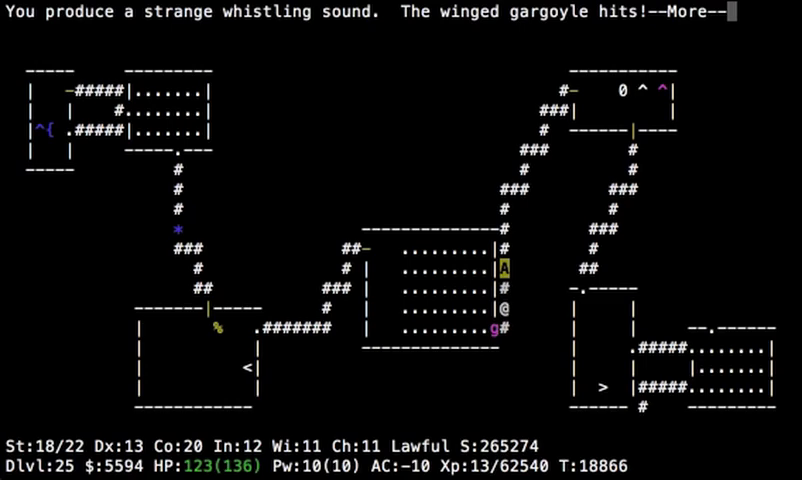
# Fight the winged gargoyle alongside the returned ki-rin, moving into the room.
pyautogui.press('space')
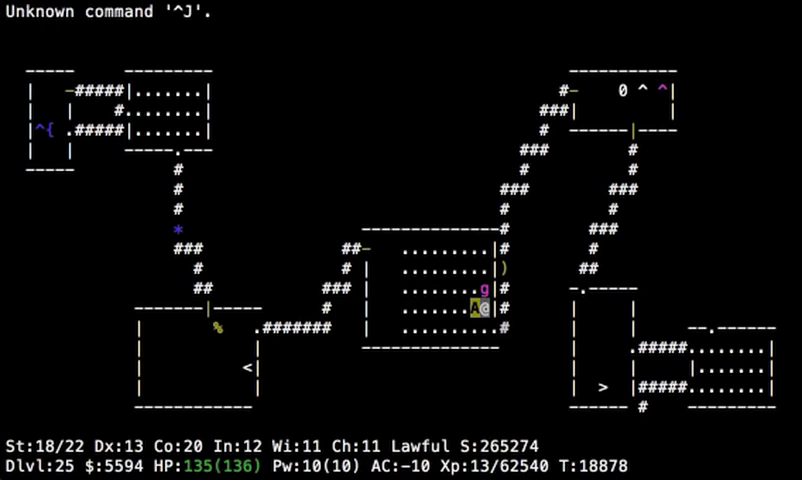
pyautogui.press('Return')
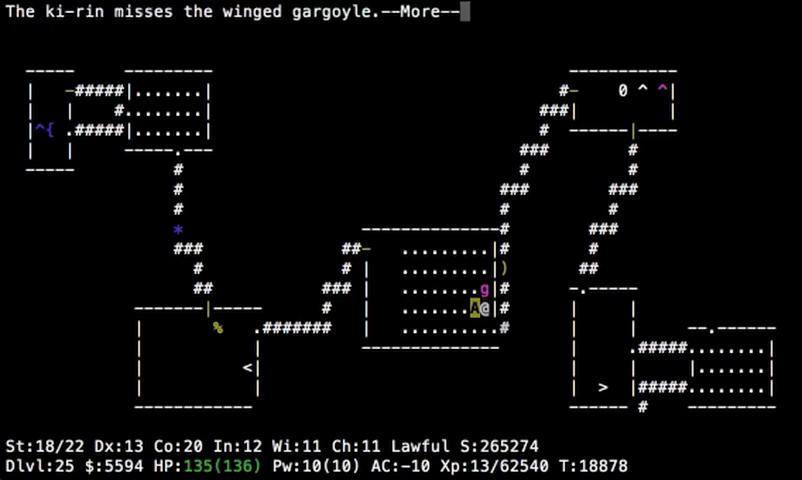
pyautogui.press('space')
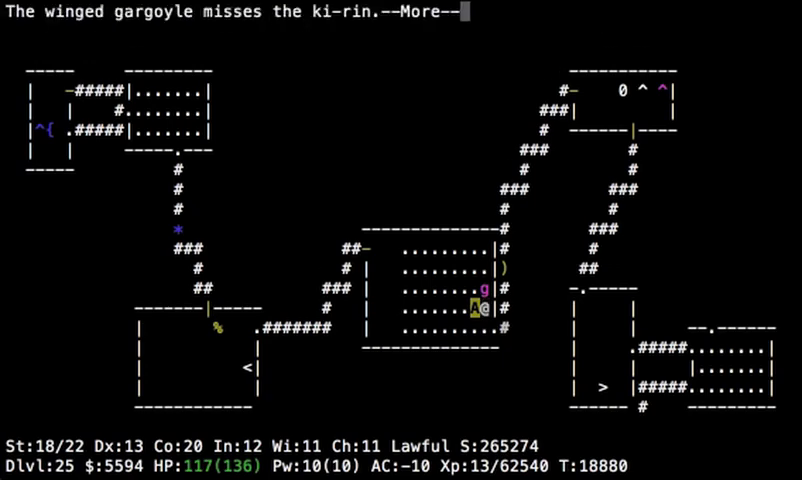
pyautogui.press('space')
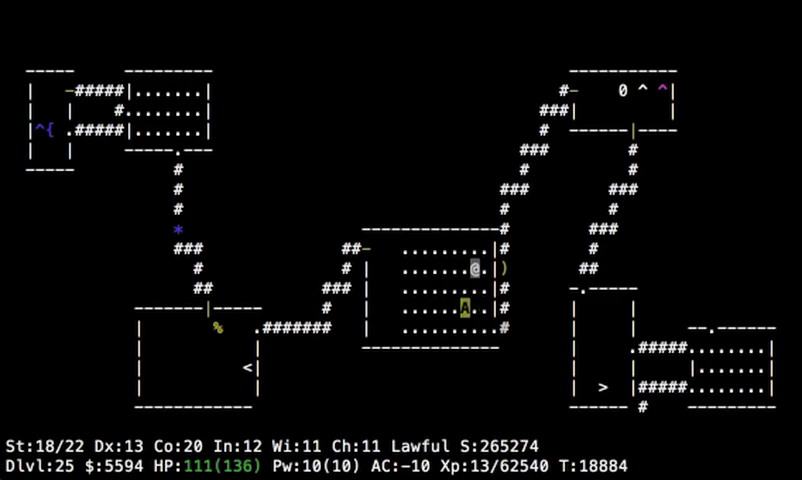
# Walk to the up staircase on Dlvl 25 and climb to Medusa's level, Dlvl 24.
pyautogui.press('i')
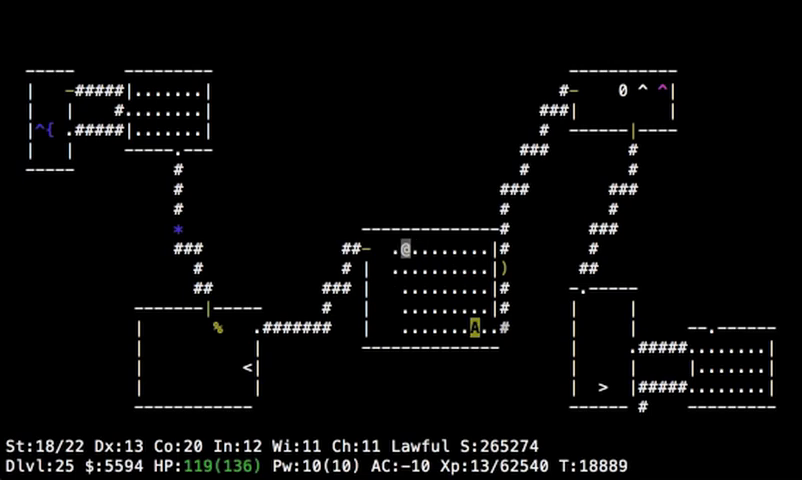
pyautogui.press('h')
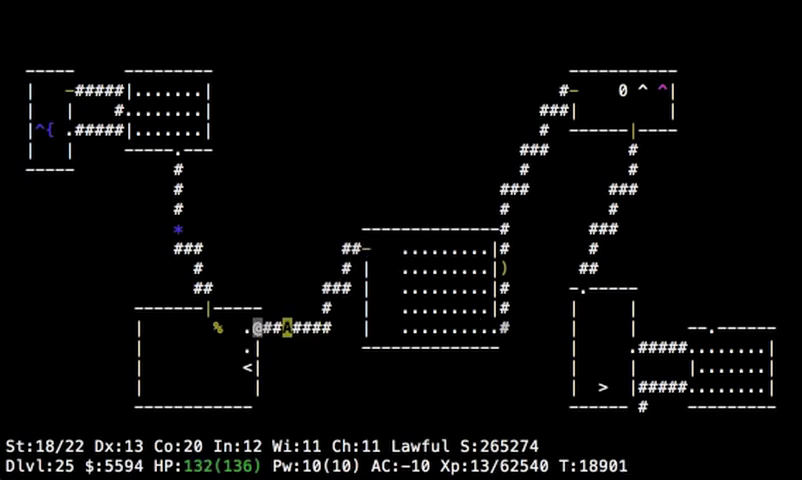
pyautogui.press('down')
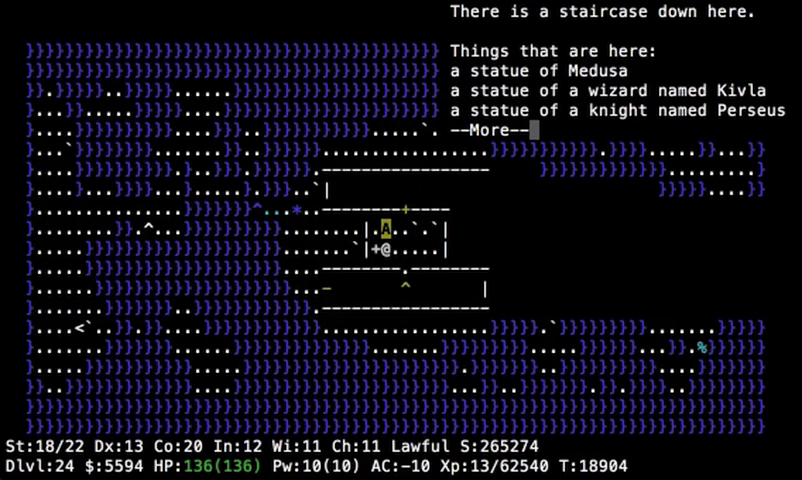
# Dismiss the statue list and page through the inventory of spellbooks, rings and wands.
pyautogui.press('Return')
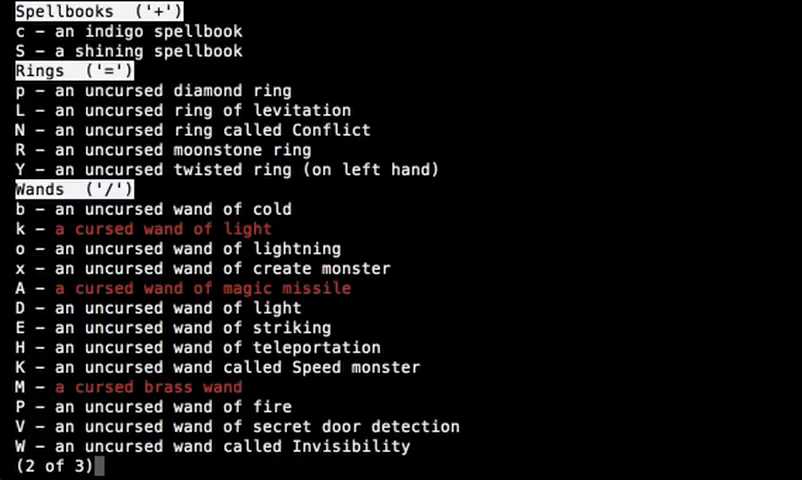
pyautogui.press('Escape')
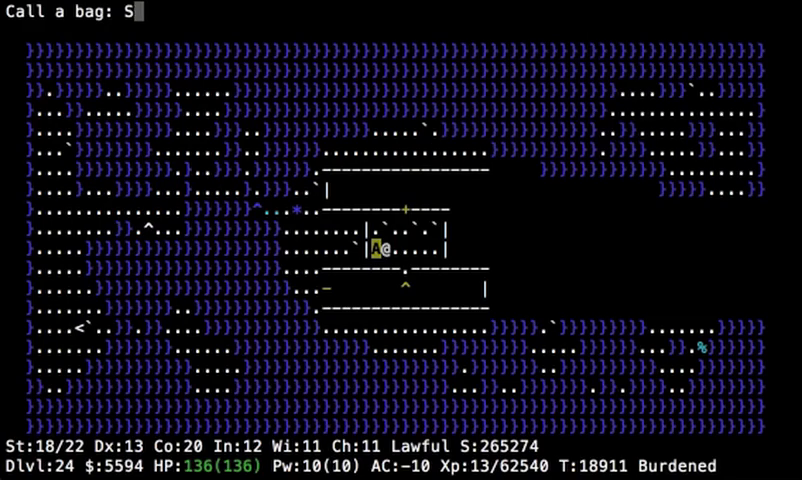
# Name the bag type 'Sack' and pick items to put inside it.
pyautogui.write('Sack')
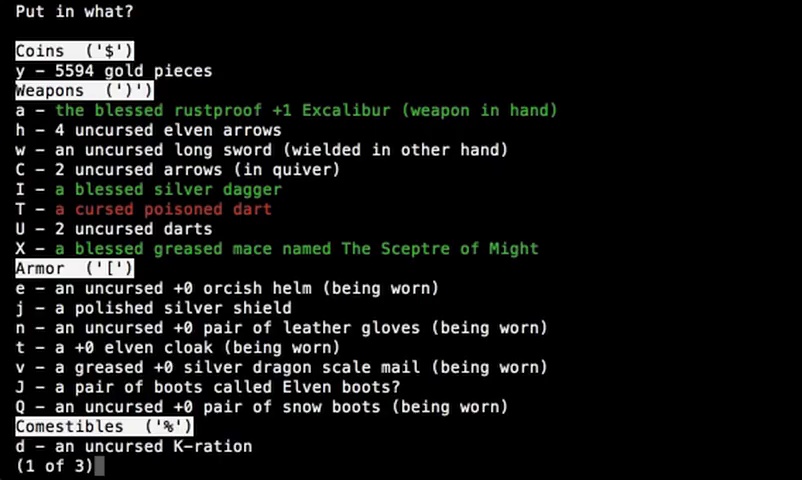
pyautogui.press('space')
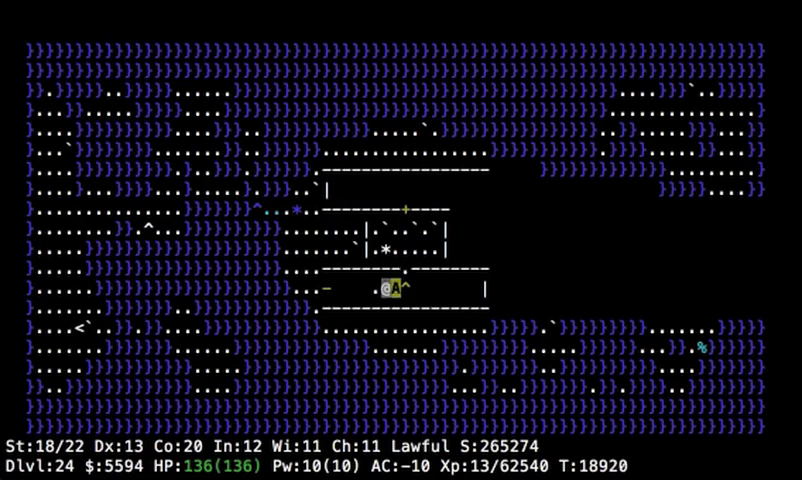
# Walk west around the central building while the ki-rin attacks an iron piercer.
pyautogui.press('h')
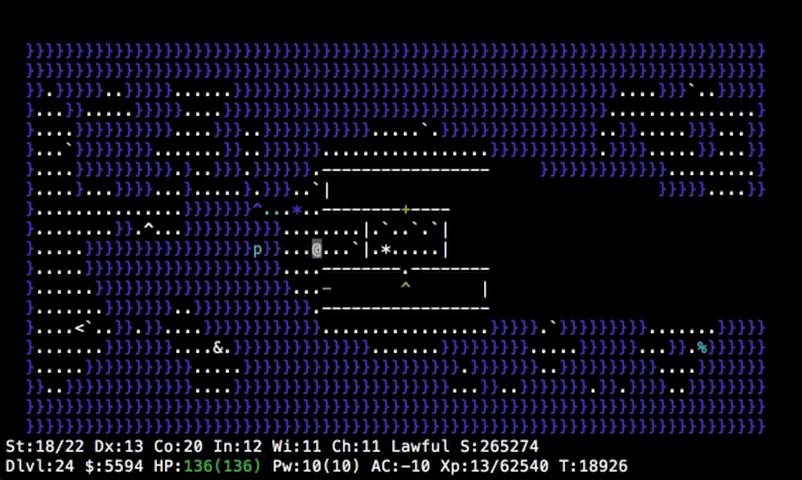
pyautogui.press('k')
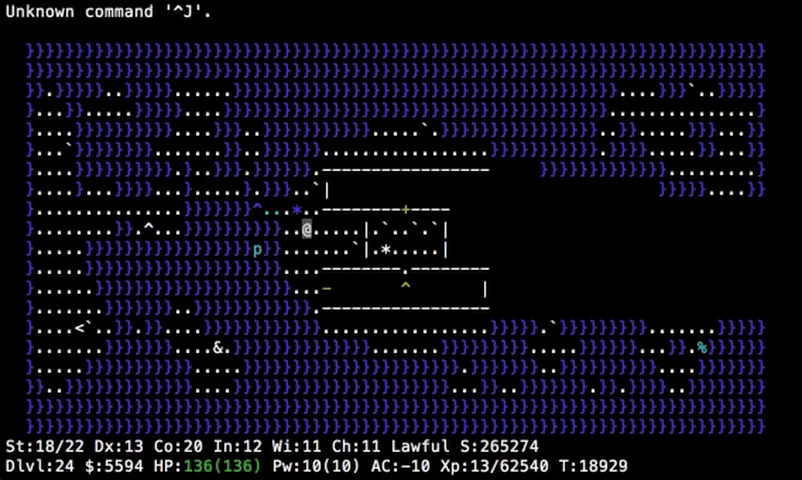
pyautogui.write('W')
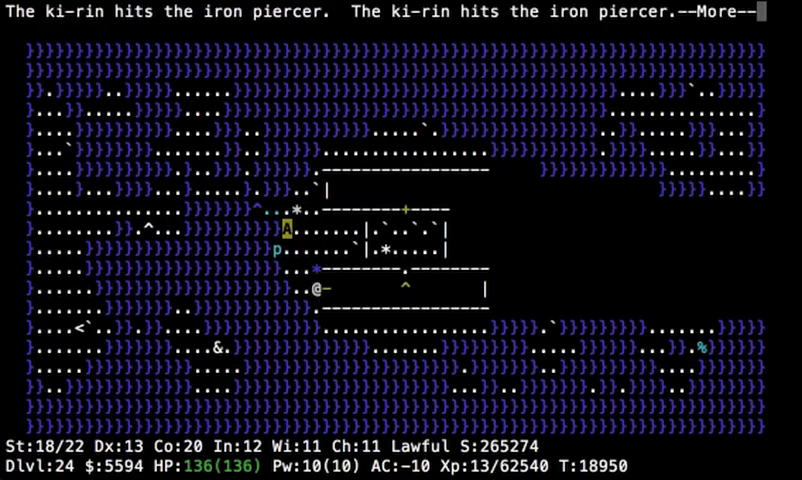
# Circle to the building's east side past the giant eel, water troll and boulder trap.
pyautogui.press('space')
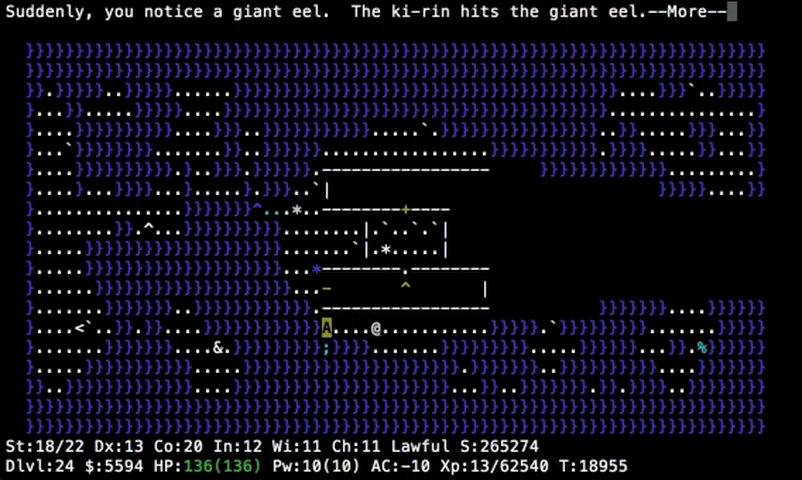
pyautogui.press('space')
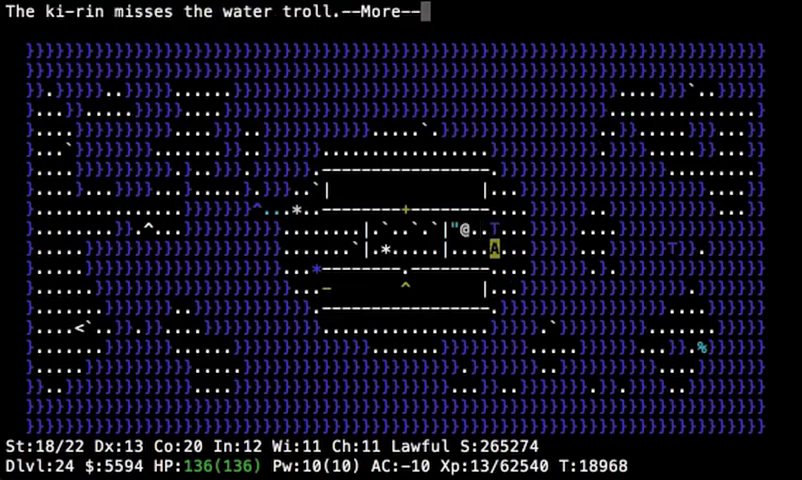
pyautogui.press('Return')
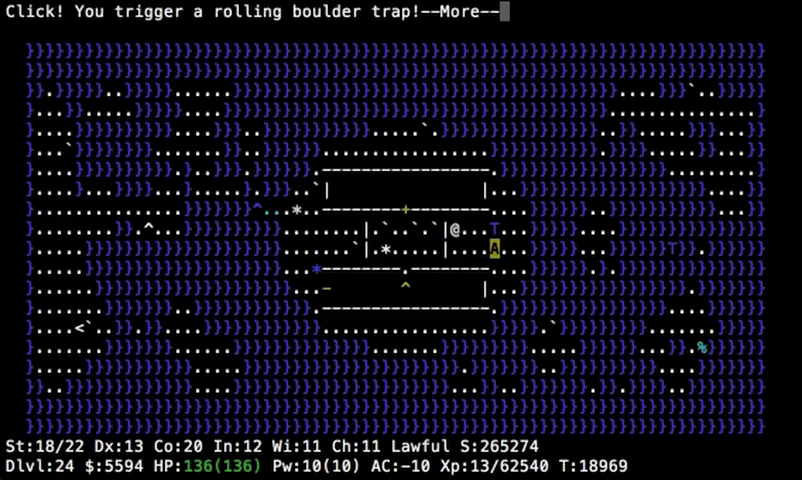
pyautogui.press('space')
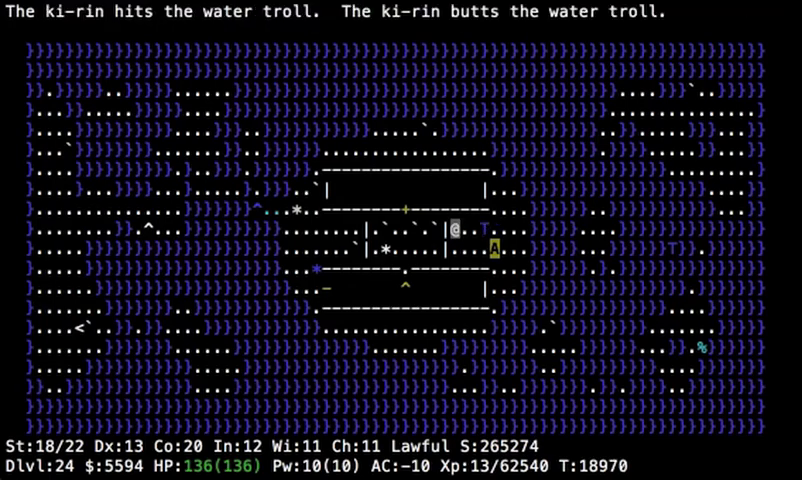
pyautogui.press('ctrl+j')
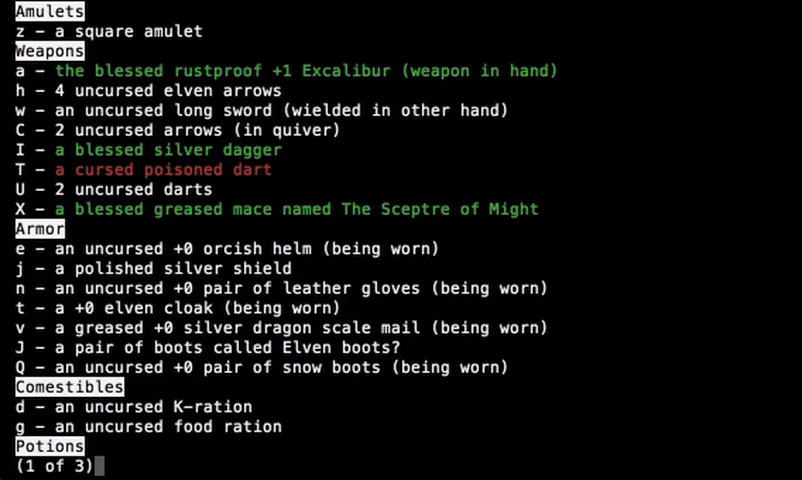
# Drop the elven arrows and quivered arrows, then the cursed poisoned dart (item T).
pyautogui.press('Escape')
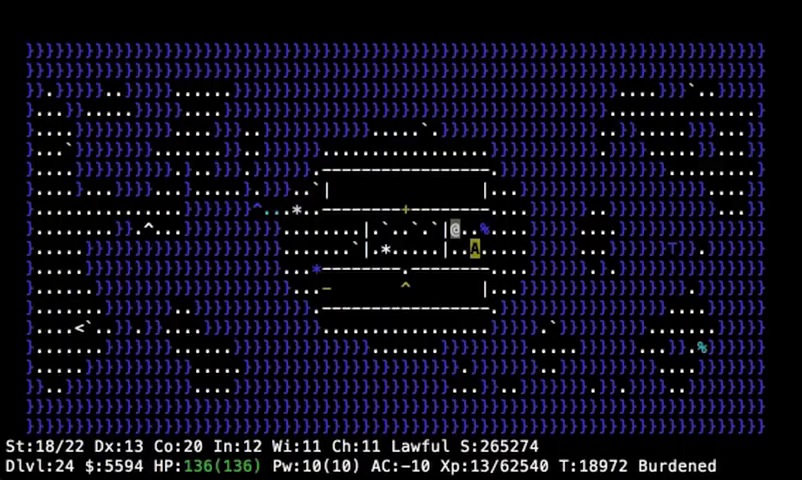
pyautogui.press('i')
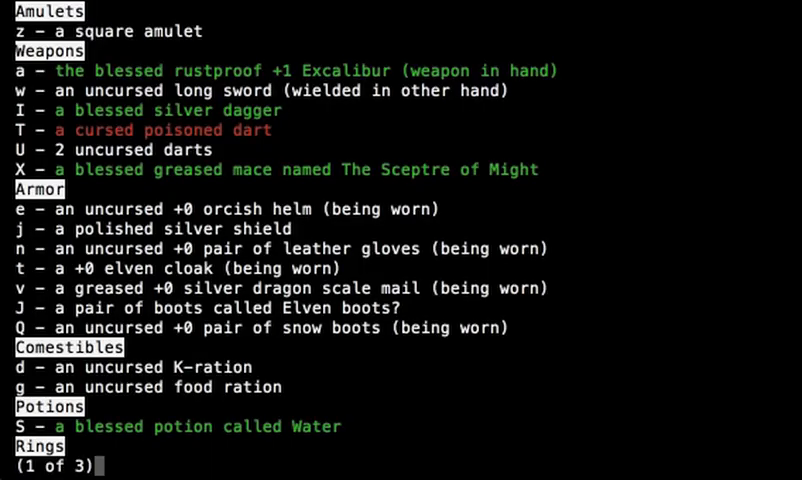
pyautogui.press('T')
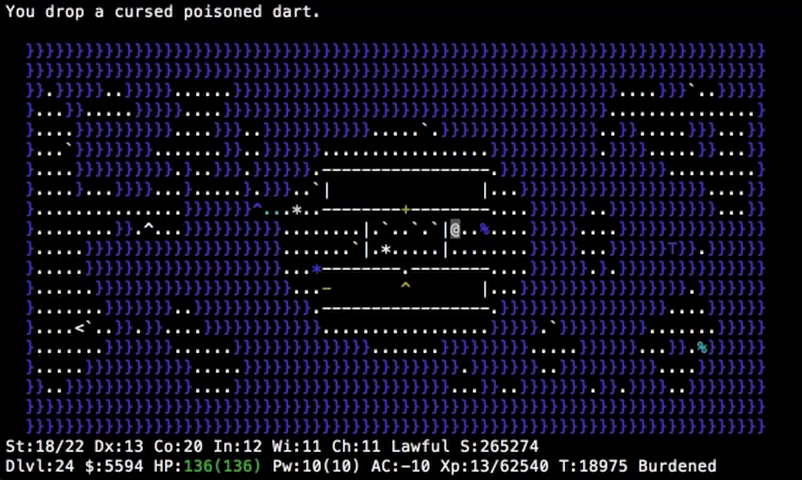